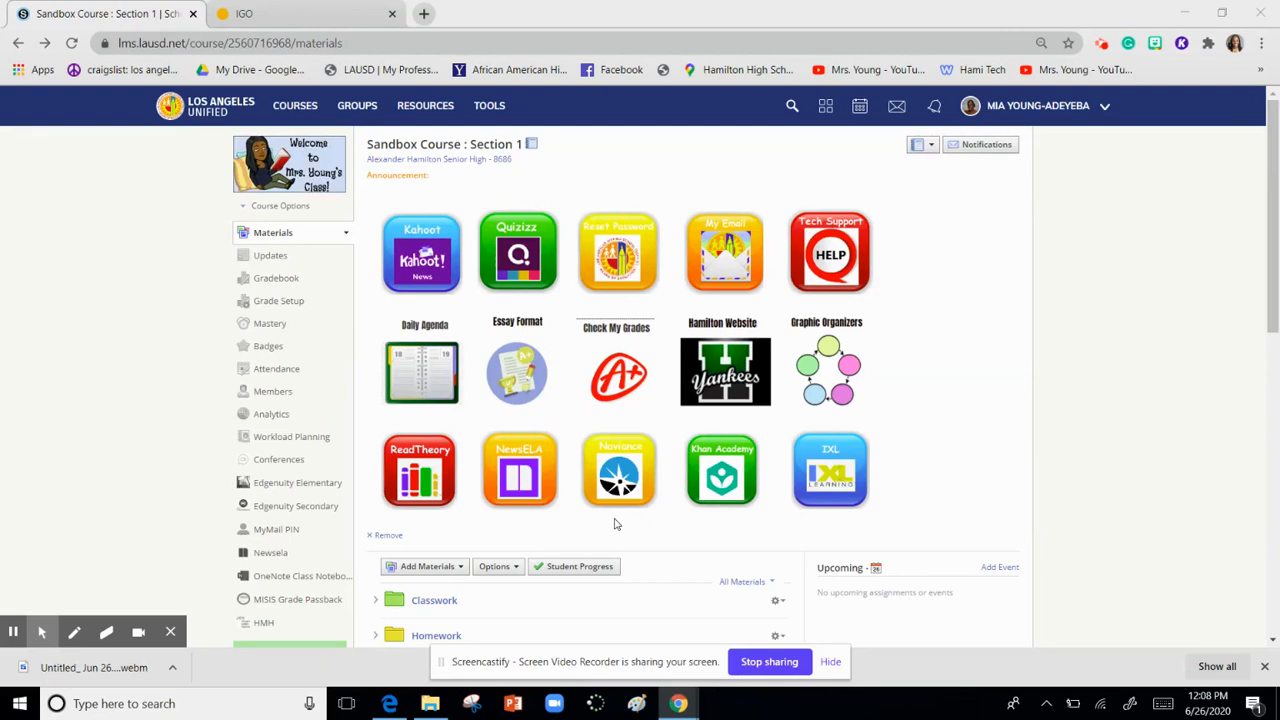
{"action": "mouse_move", "coordinate": [700, 540]}
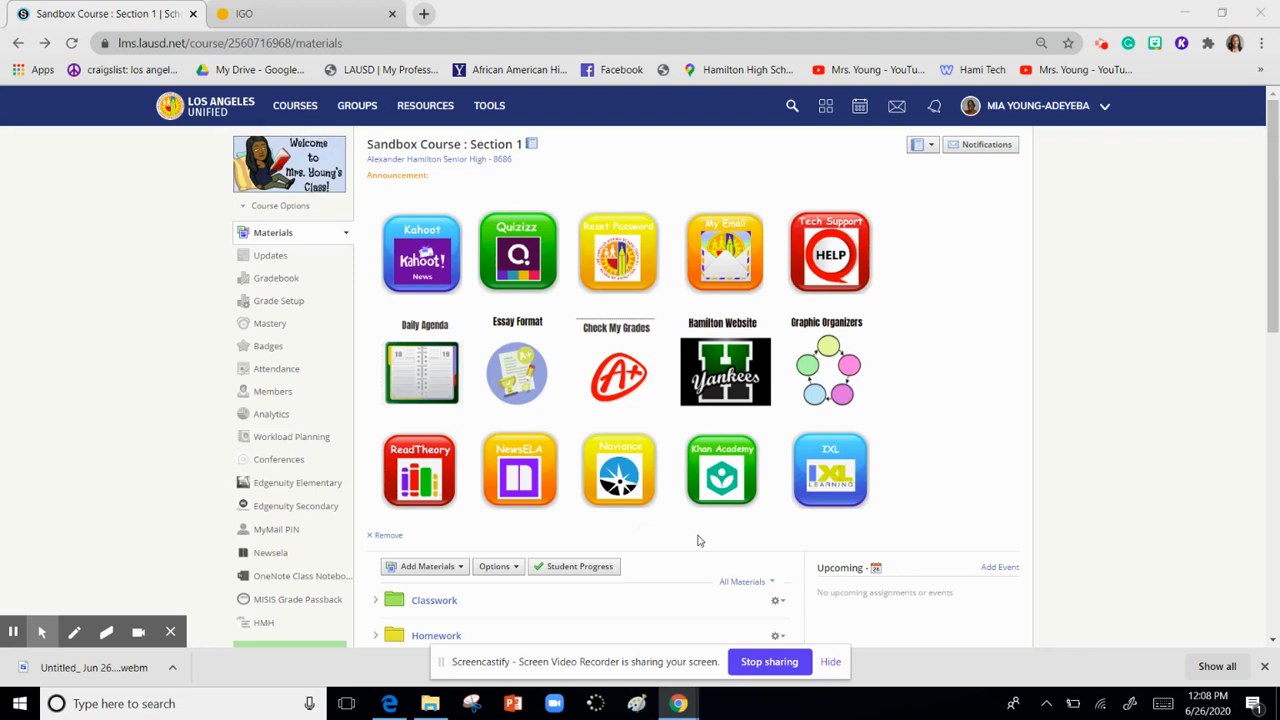
{"action": "mouse_move", "coordinate": [536, 220]}
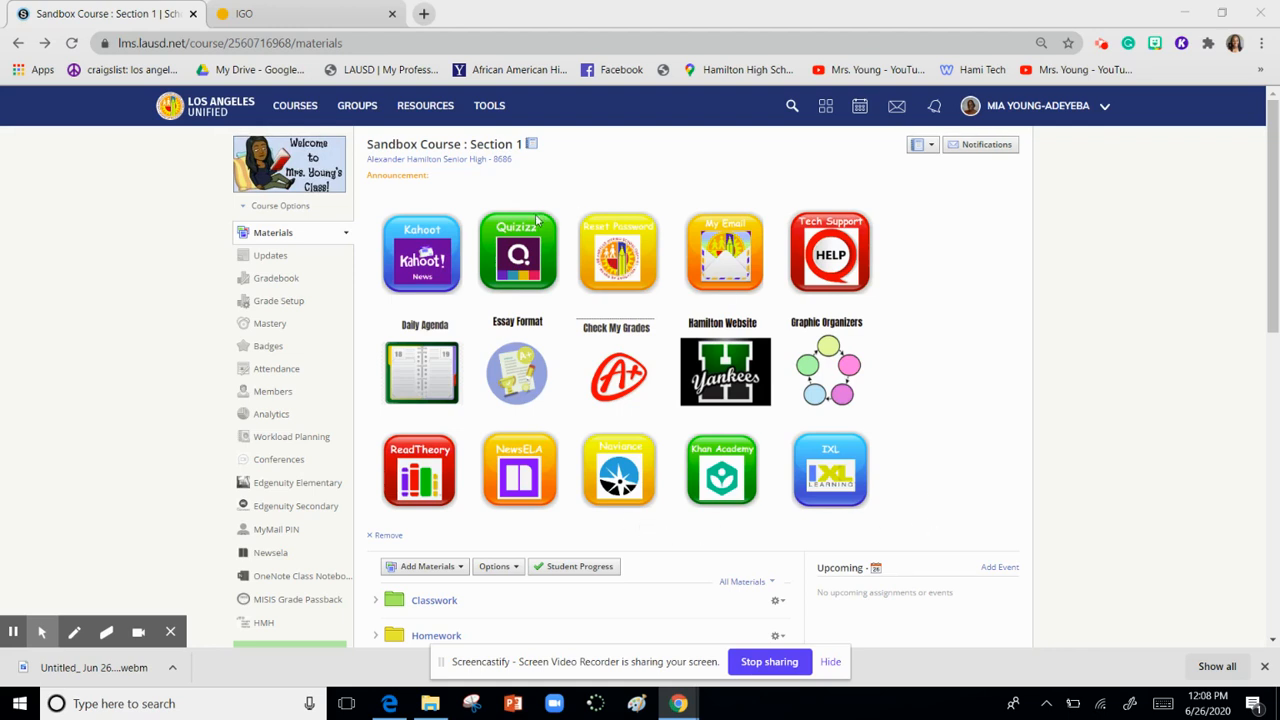
{"action": "mouse_move", "coordinate": [184, 216]}
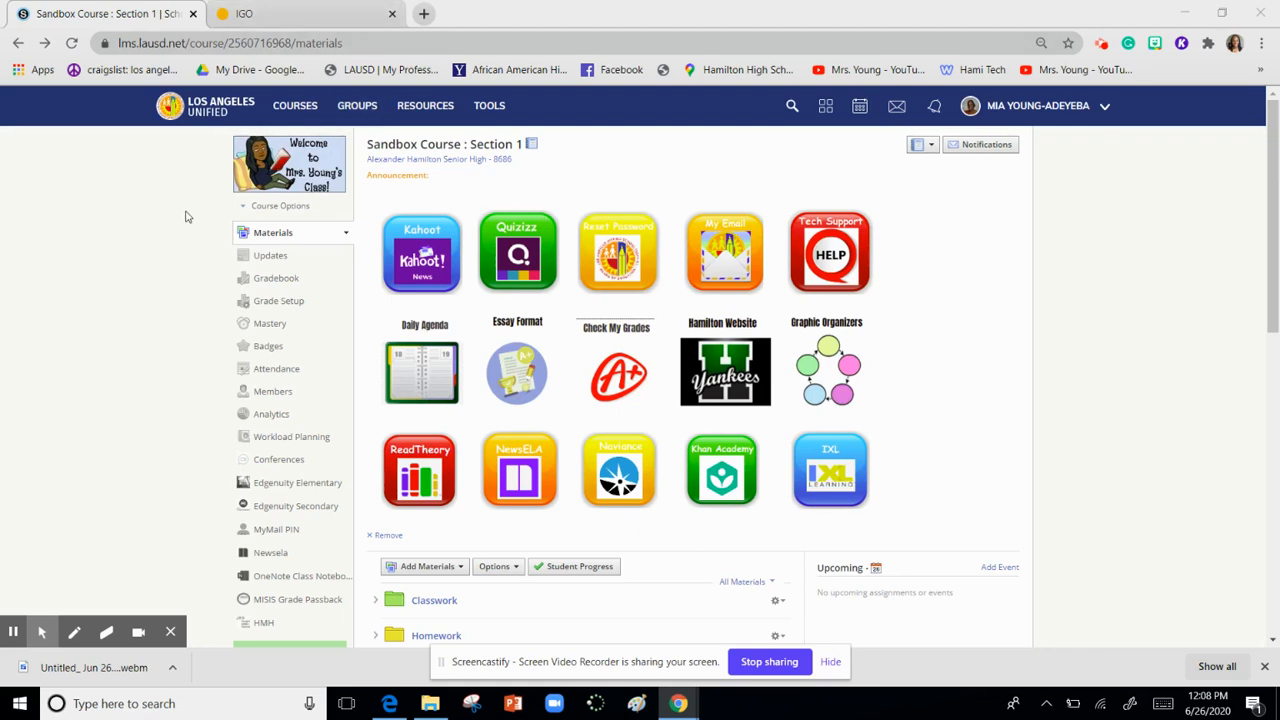
{"action": "mouse_move", "coordinate": [280, 12]}
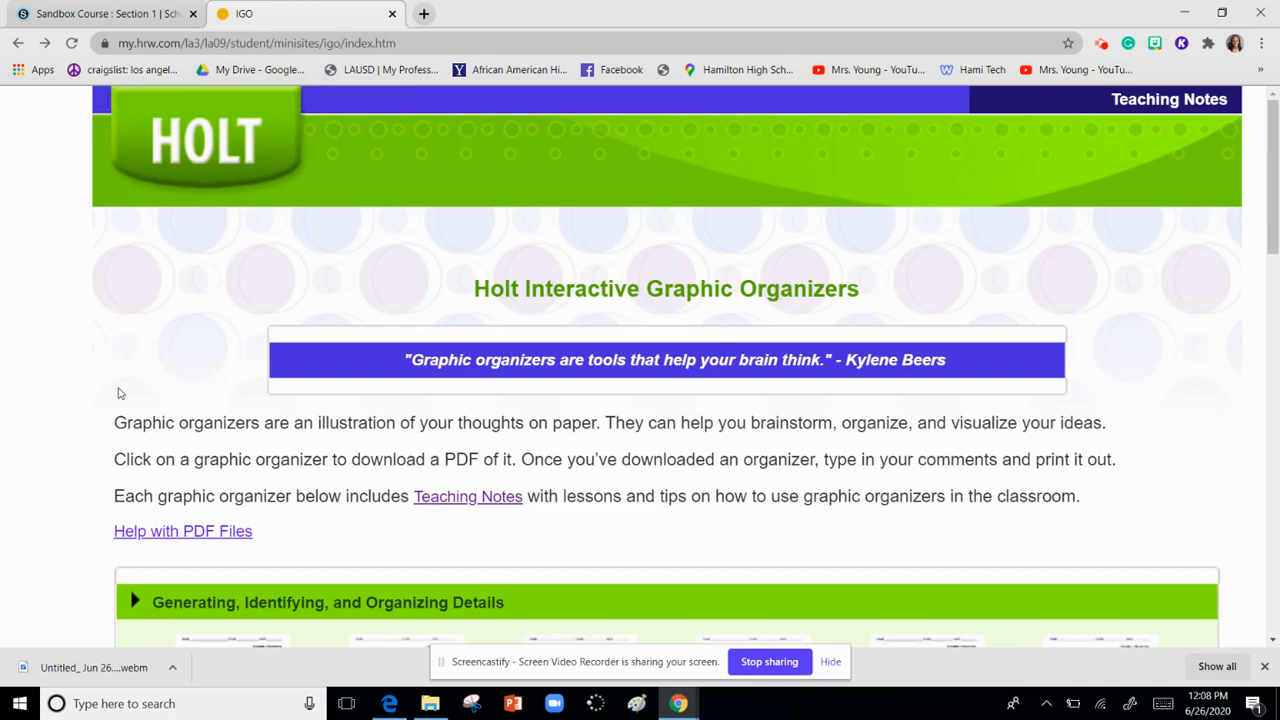
{"action": "mouse_move", "coordinate": [198, 336]}
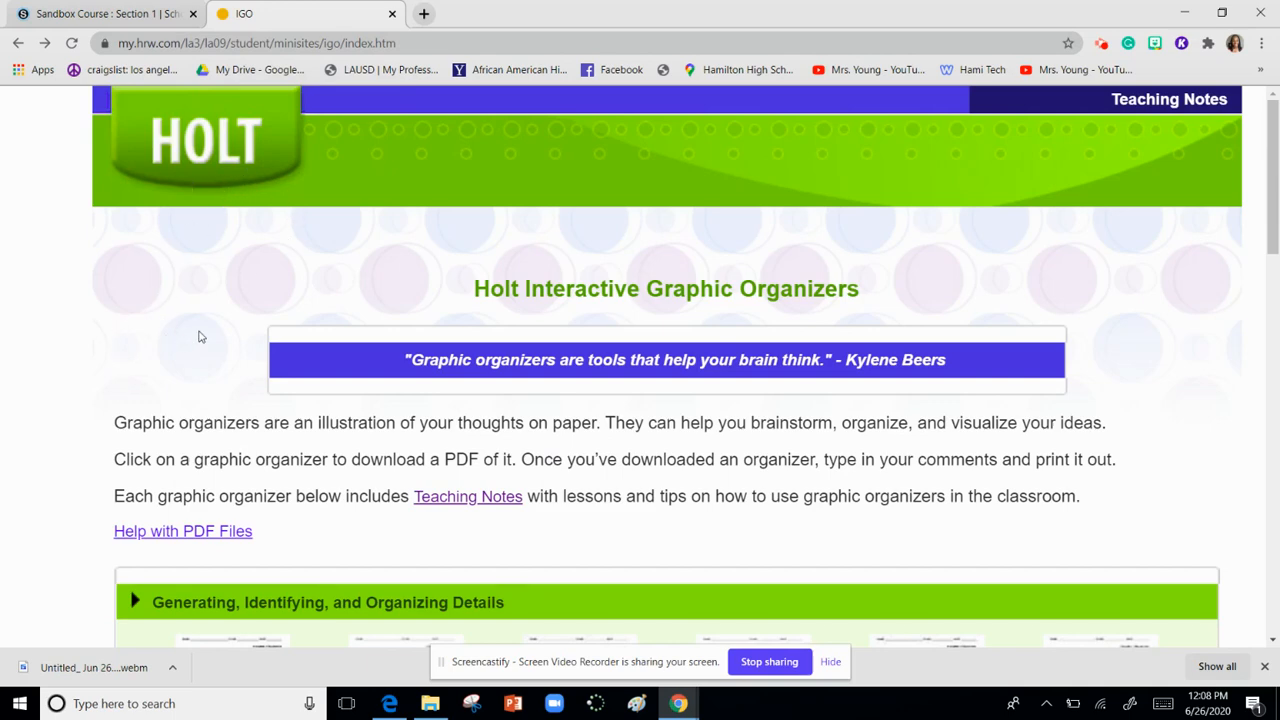
Step: Scroll down through all the graphic organizer categories on the Holt IGO page
{"action": "scroll", "scroll_direction": "down", "scroll_amount": 3}
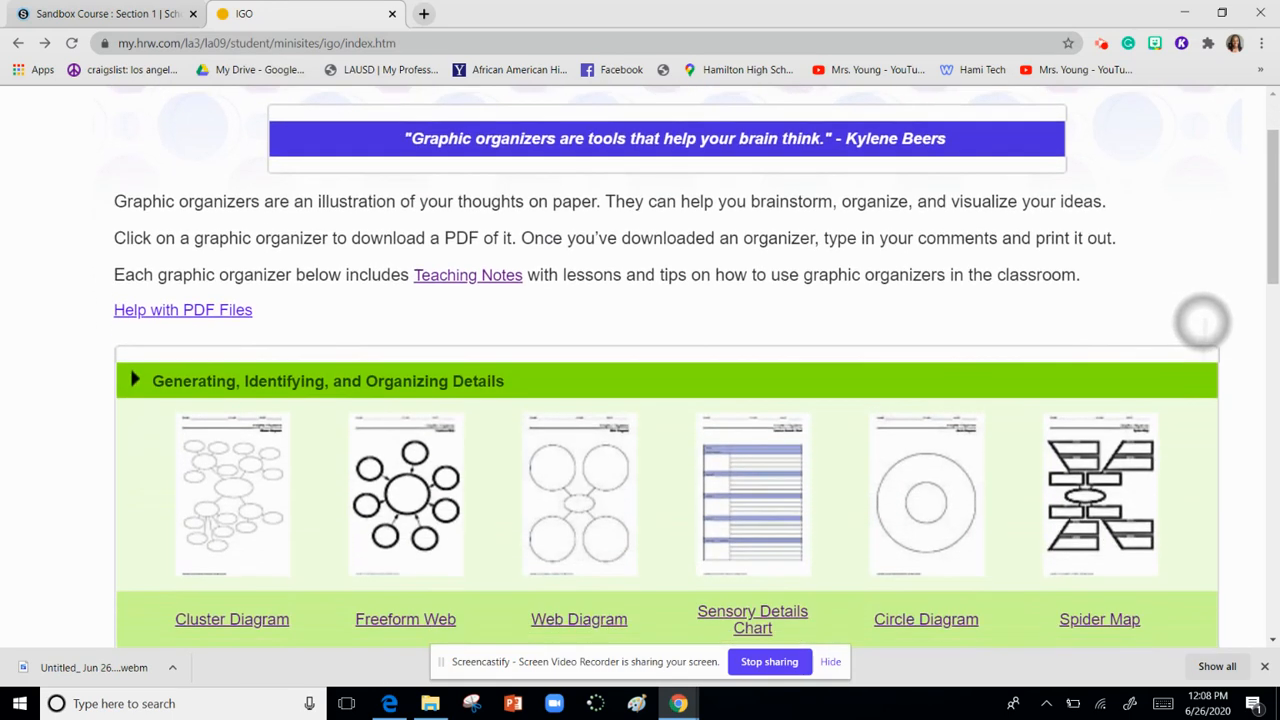
{"action": "scroll", "scroll_direction": "down", "scroll_amount": 3}
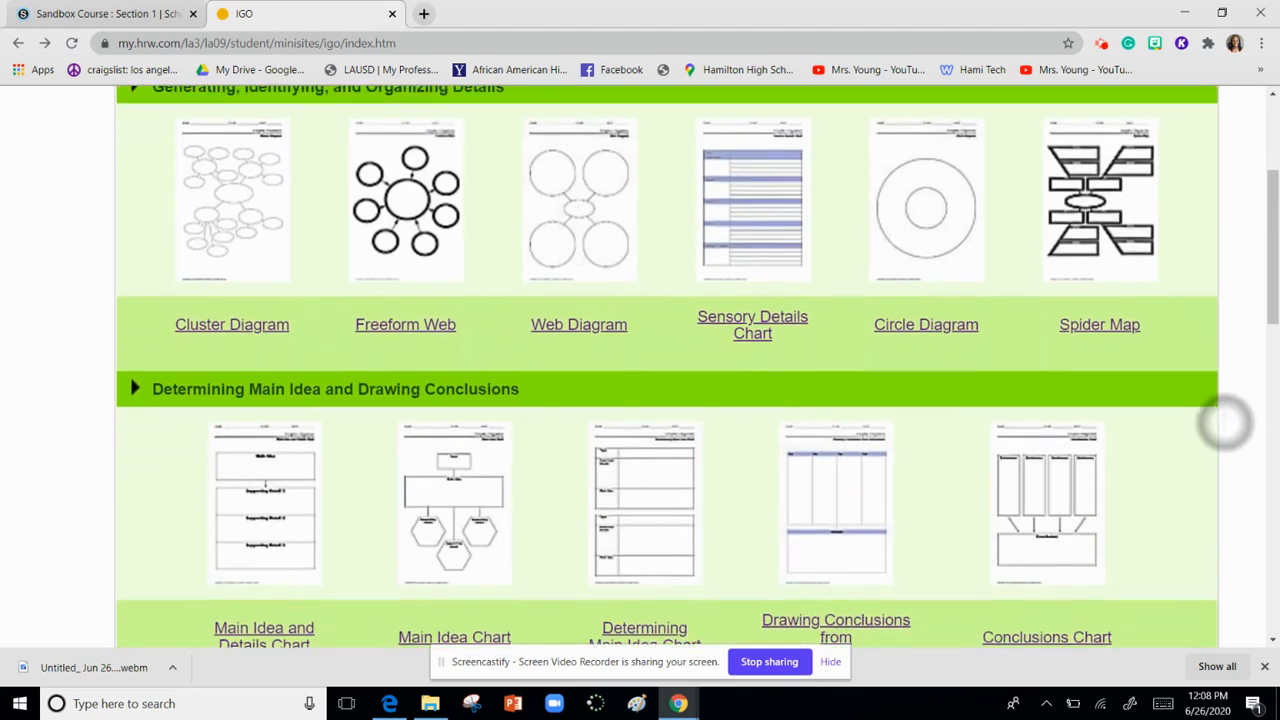
{"action": "scroll", "scroll_direction": "down", "scroll_amount": 3}
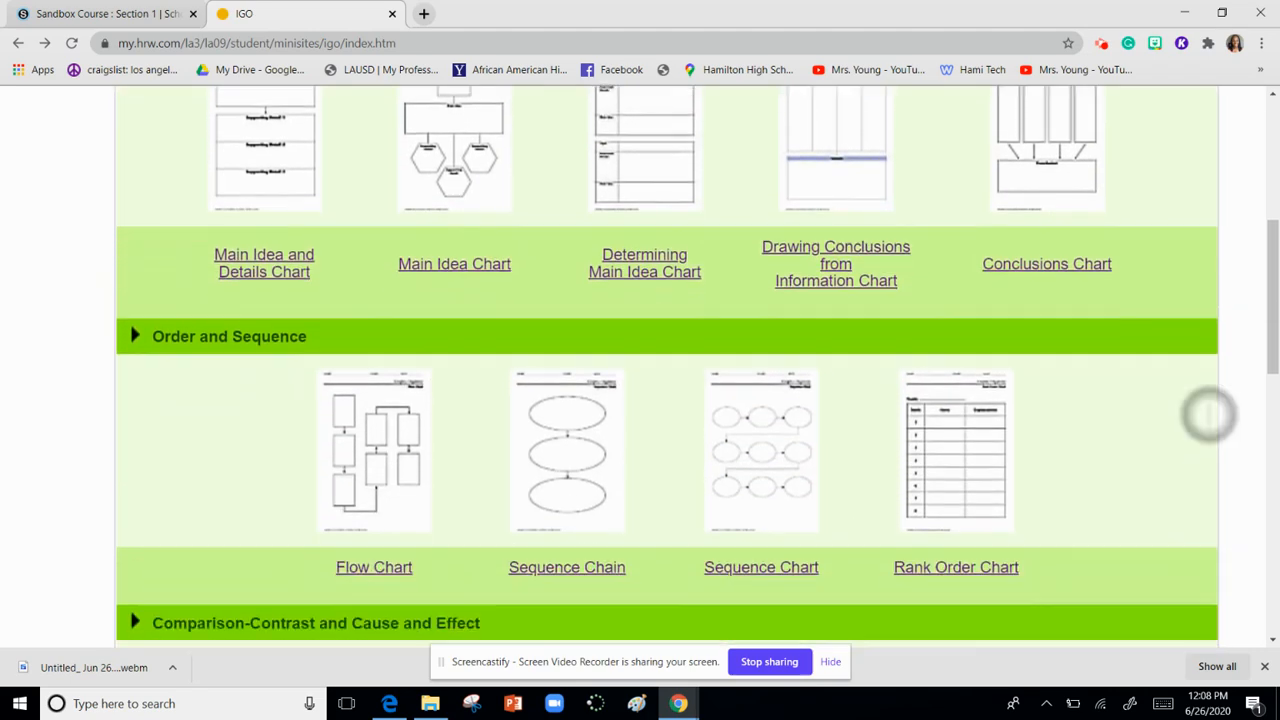
{"action": "scroll", "scroll_direction": "down", "scroll_amount": 3}
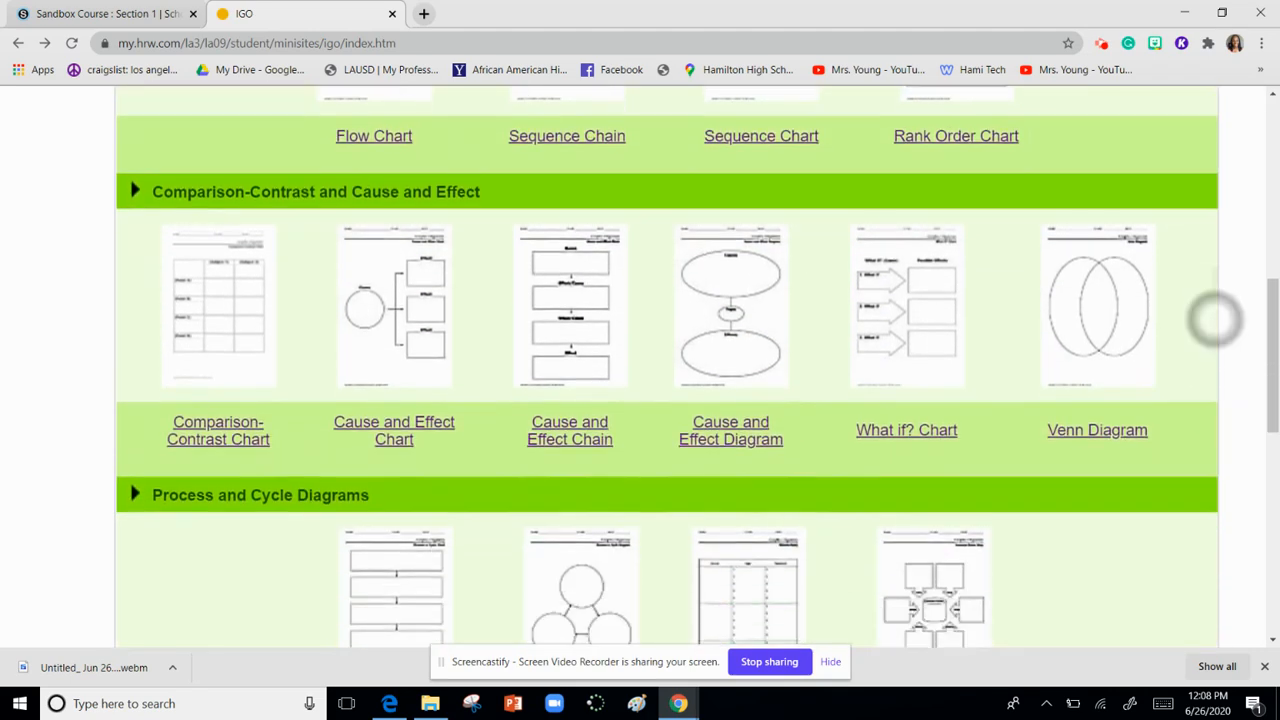
{"action": "scroll", "scroll_direction": "down", "scroll_amount": 3}
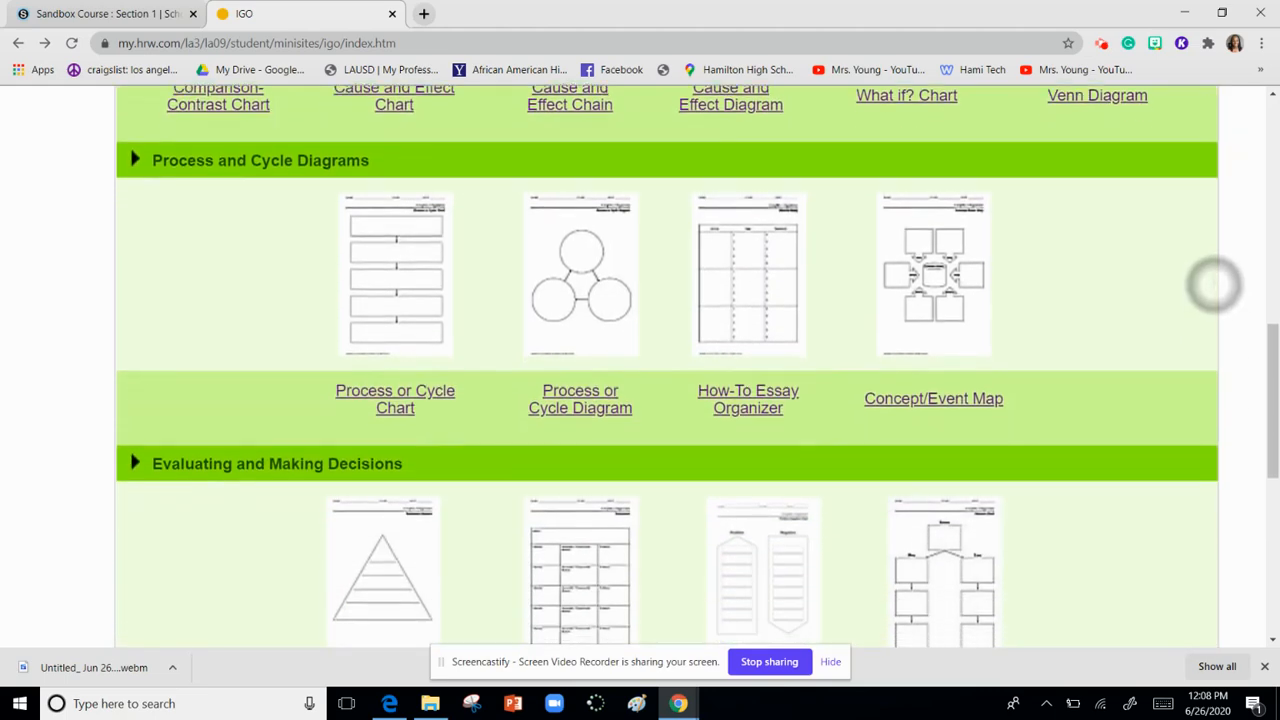
{"action": "scroll", "scroll_direction": "down", "scroll_amount": 3}
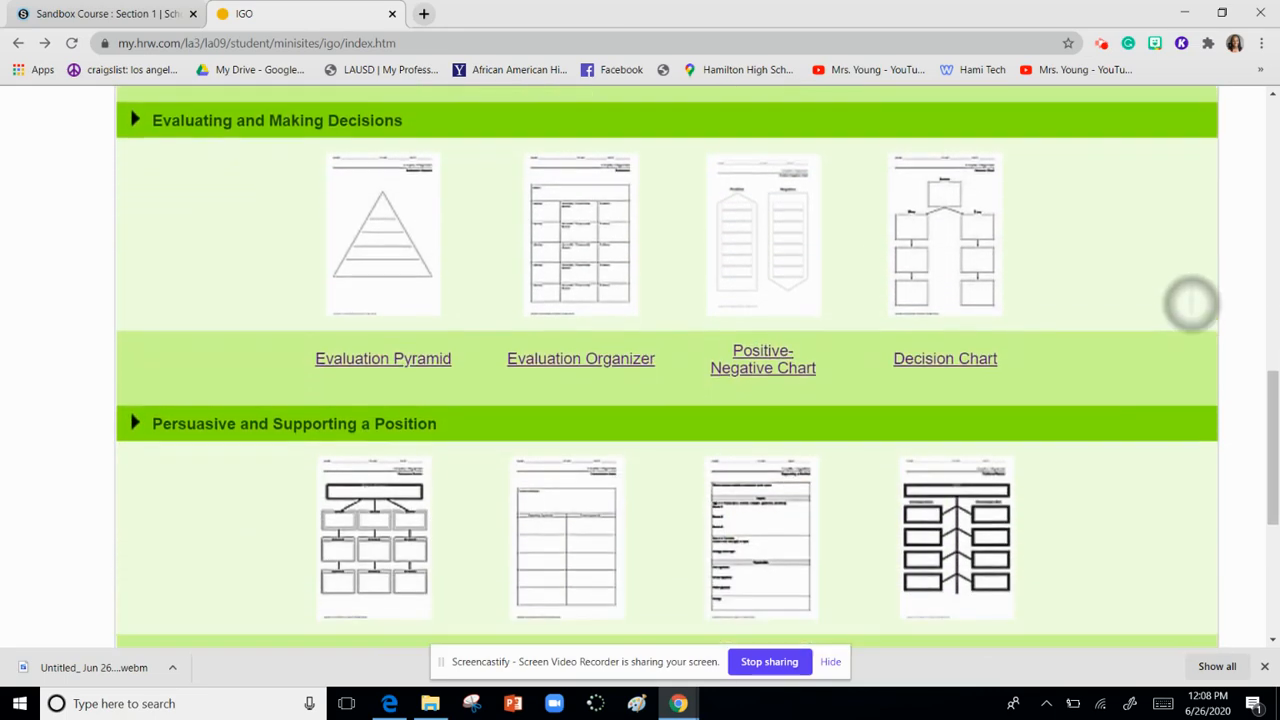
{"action": "scroll", "scroll_direction": "down", "scroll_amount": 3}
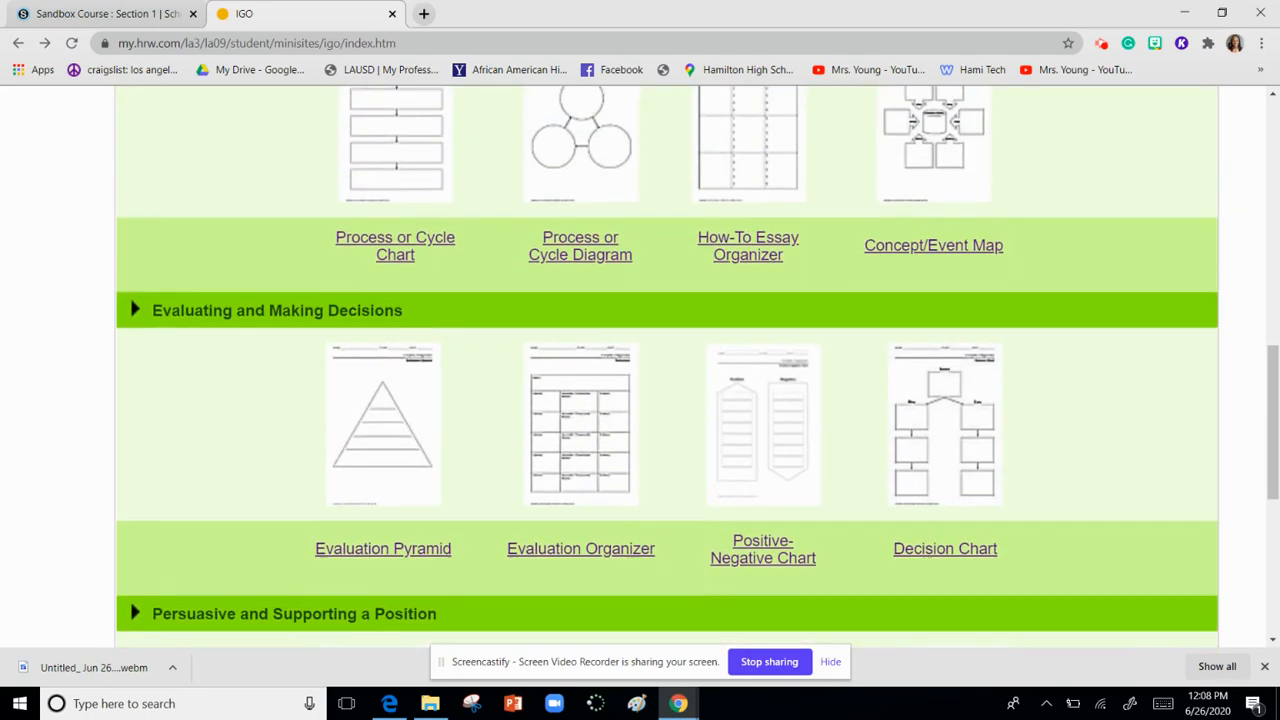
{"action": "scroll", "scroll_direction": "down", "scroll_amount": 3}
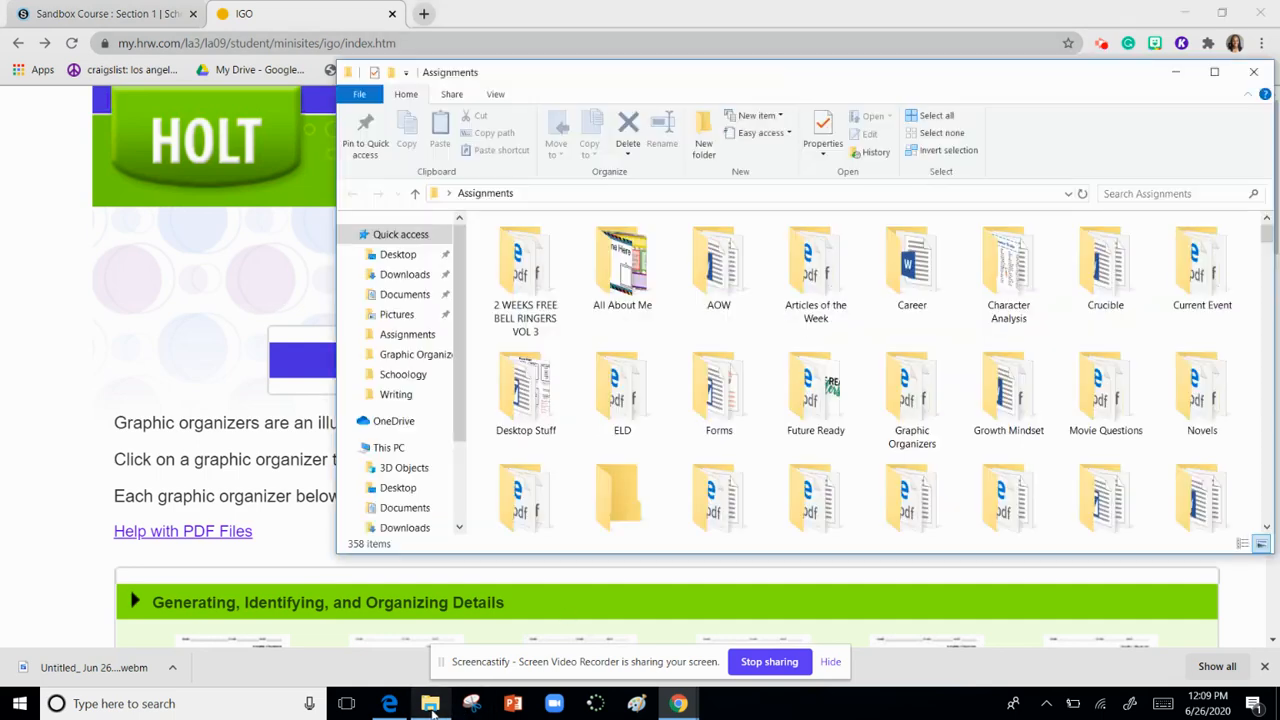
Step: Navigate into the Assignments folder holding the Graphic Organizers materials
{"action": "left_click", "coordinate": [912, 390]}
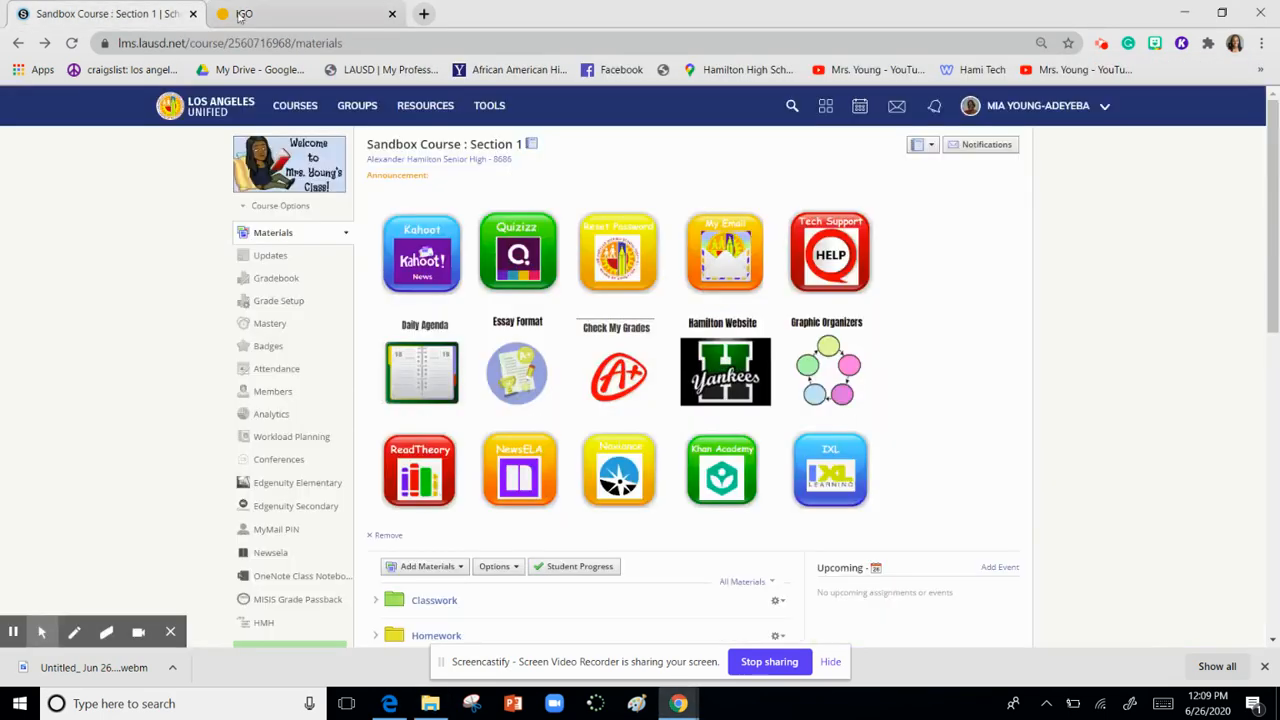
Step: Start a new assignment from Add Materials on the Sandbox course materials page
{"action": "scroll", "scroll_direction": "down", "scroll_amount": 3}
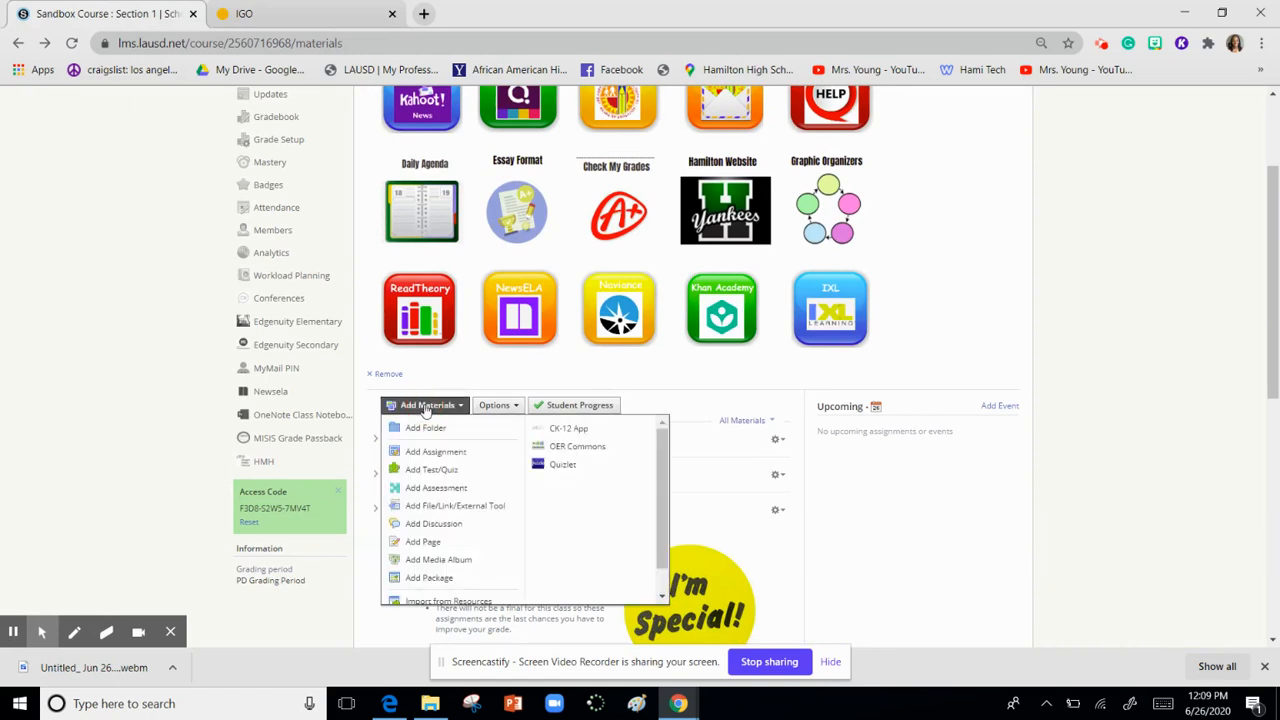
{"action": "mouse_move", "coordinate": [436, 452]}
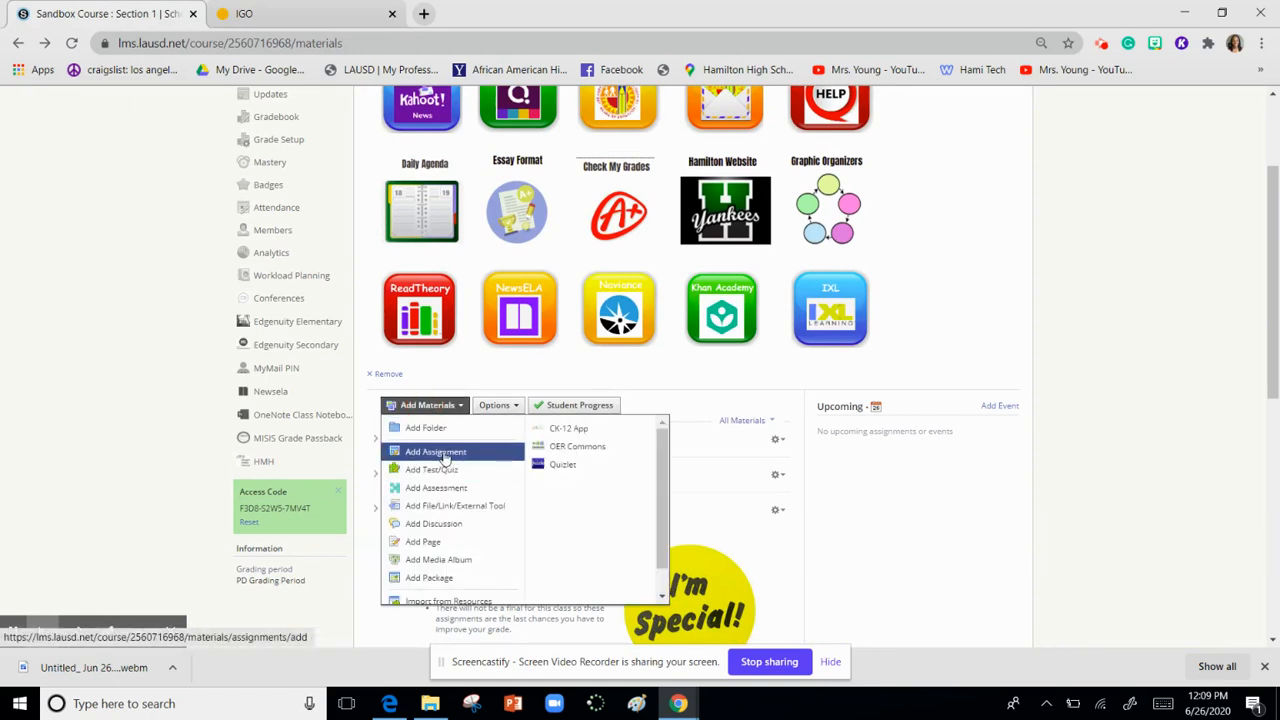
{"action": "left_click", "coordinate": [436, 452]}
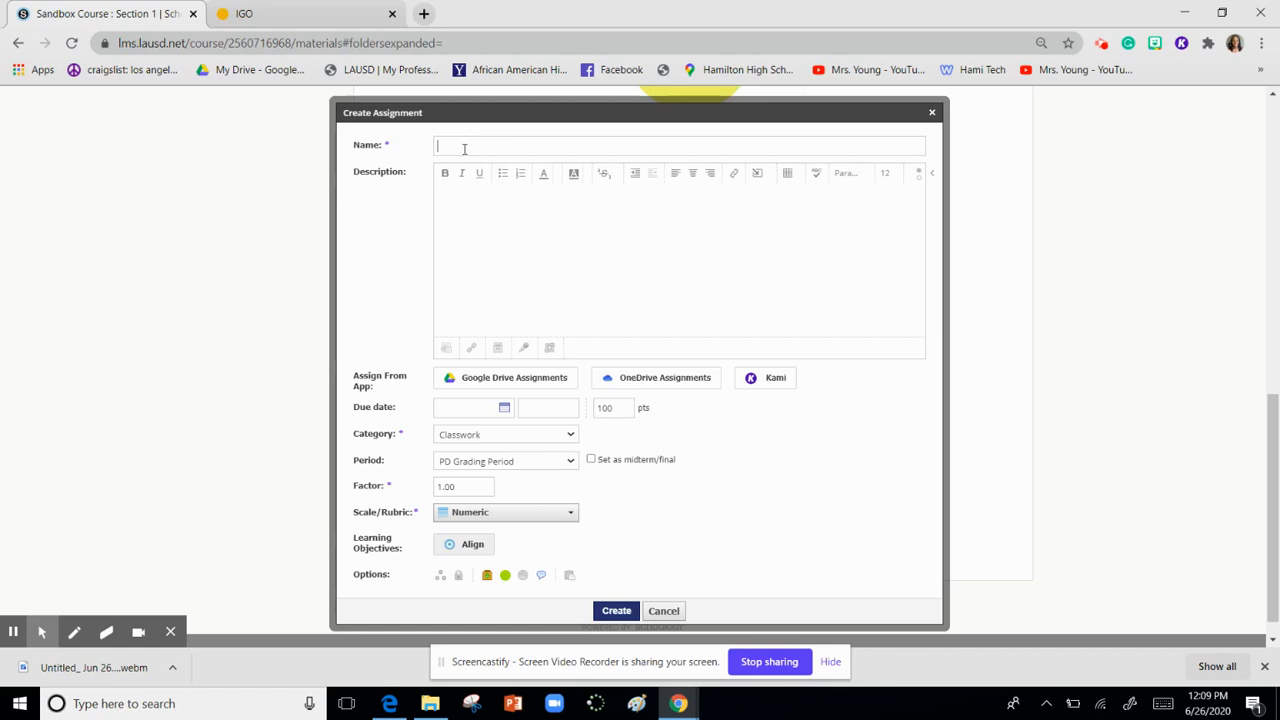
Step: Enter 'Great Depression KWL' as the assignment name
{"action": "type", "text": "Great Depressio"}
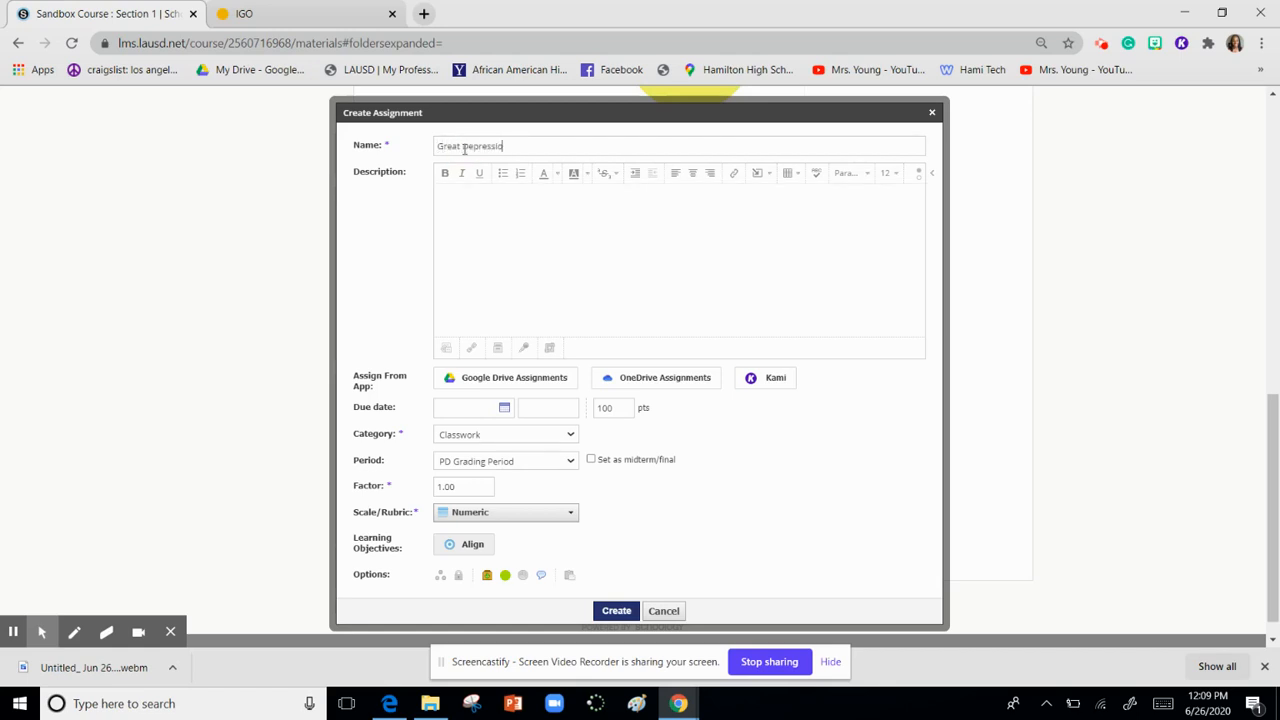
{"action": "type", "text": "n"}
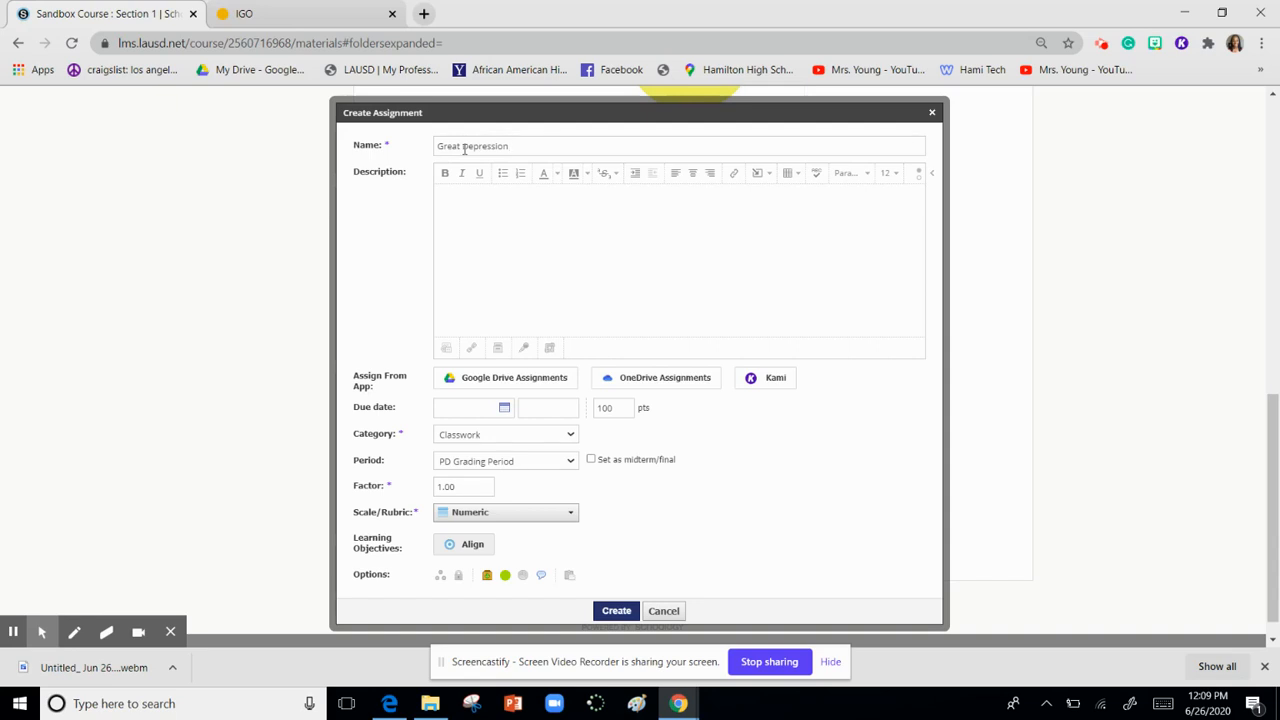
{"action": "type", "text": "KWL"}
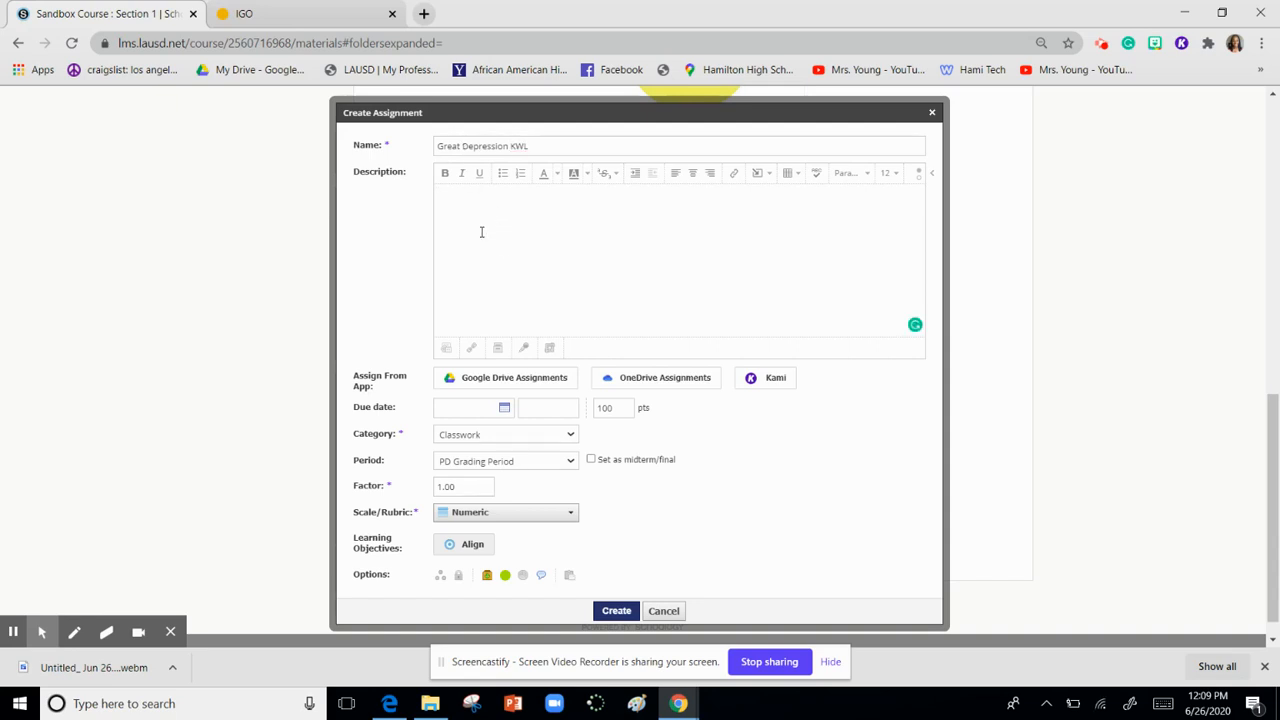
{"action": "mouse_move", "coordinate": [446, 348]}
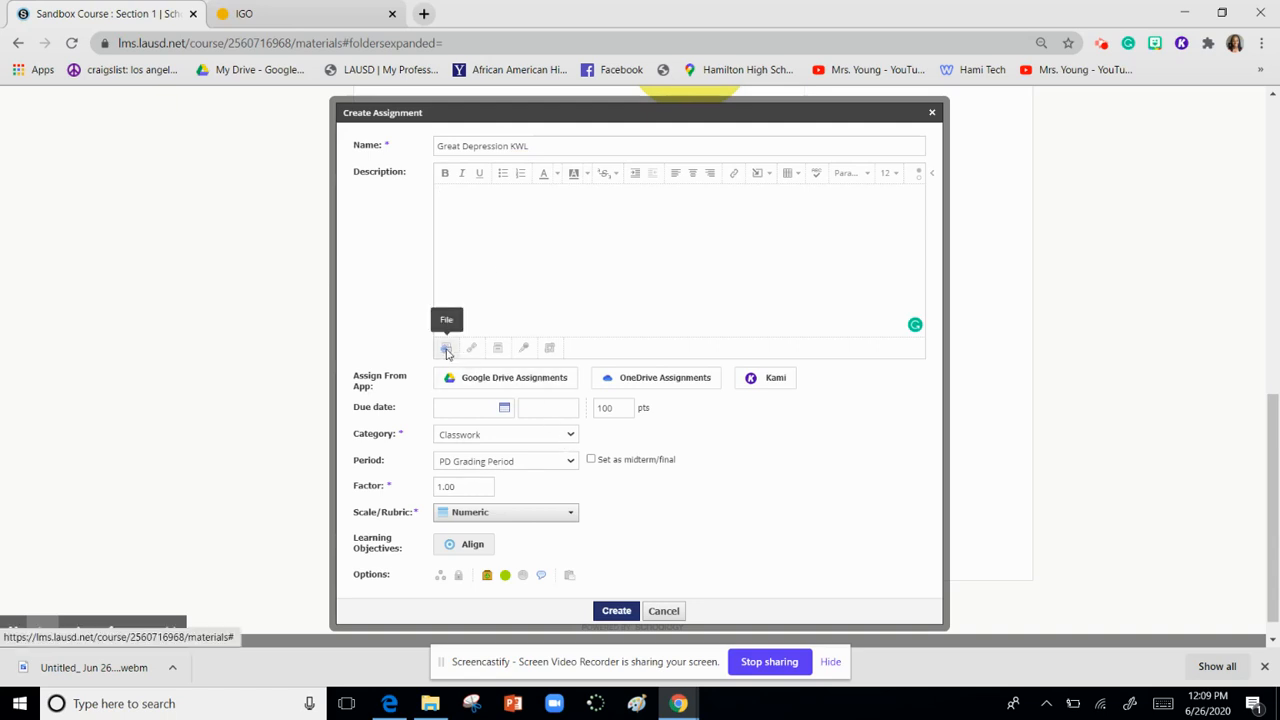
Step: Attach kwl_chart.pdf from Desktop > Assignments > Graphic Organizers to the assignment
{"action": "left_click", "coordinate": [446, 348]}
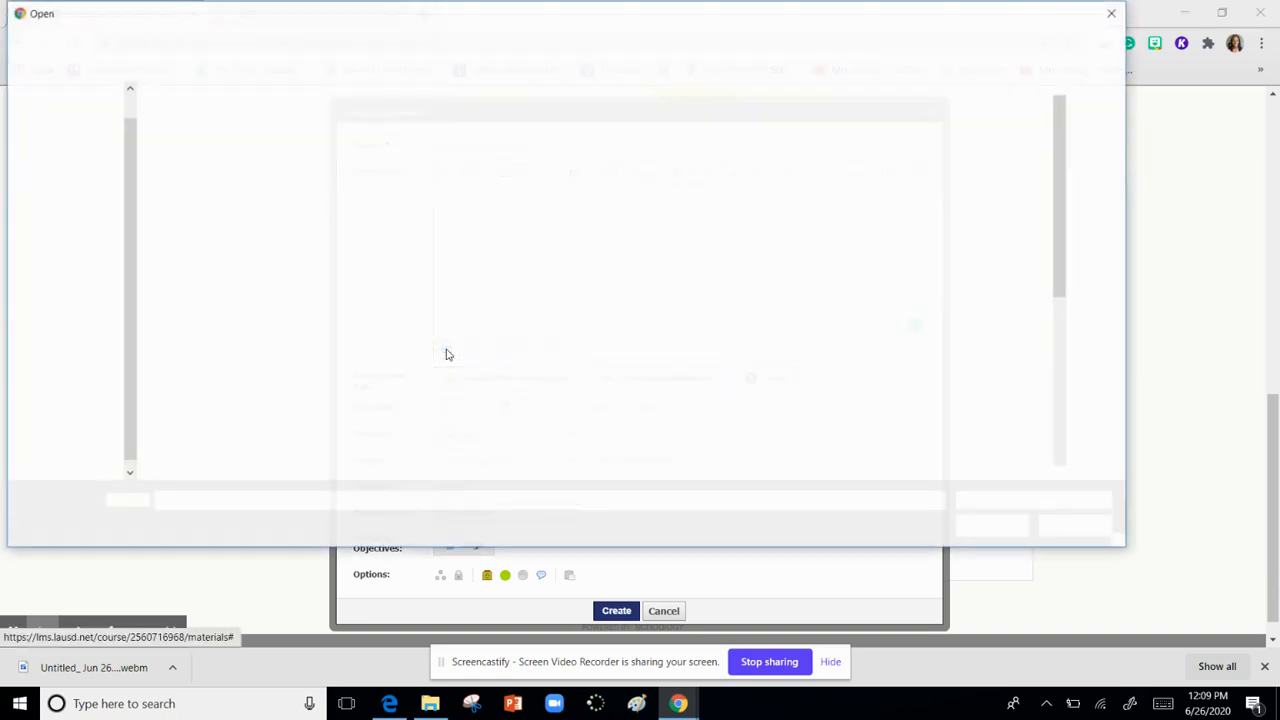
{"action": "left_click", "coordinate": [242, 224]}
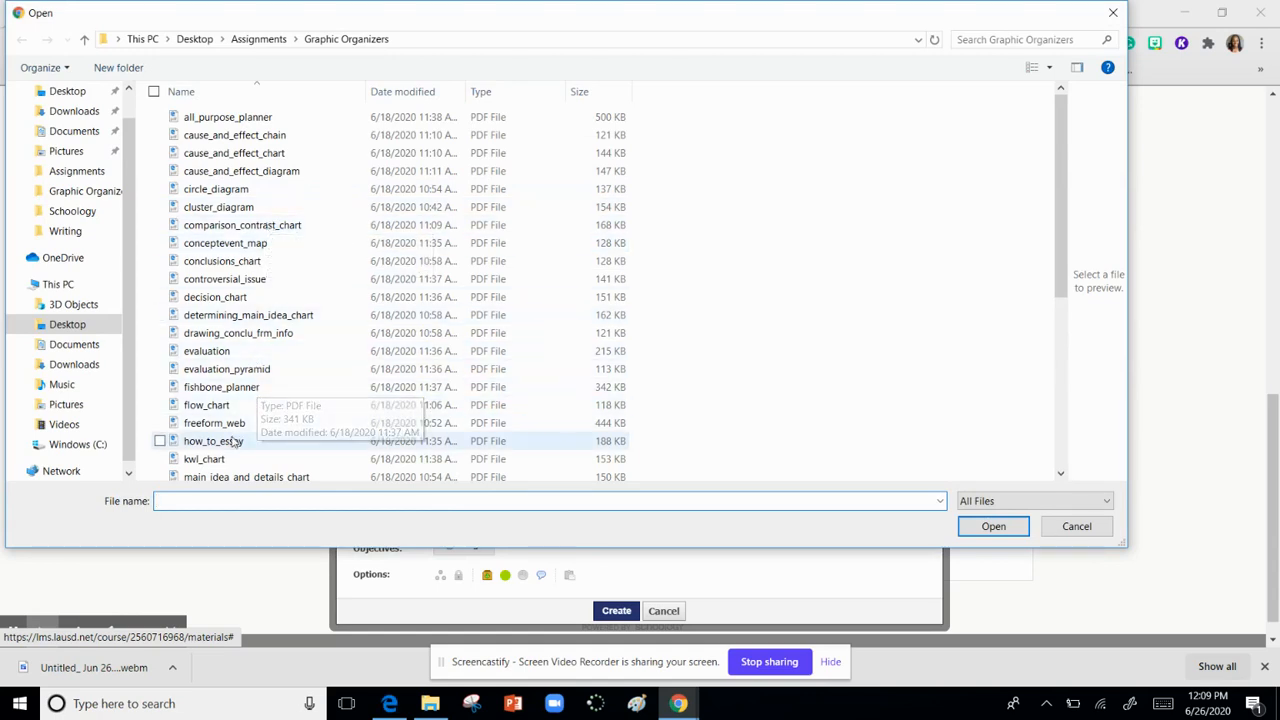
{"action": "left_click", "coordinate": [204, 458]}
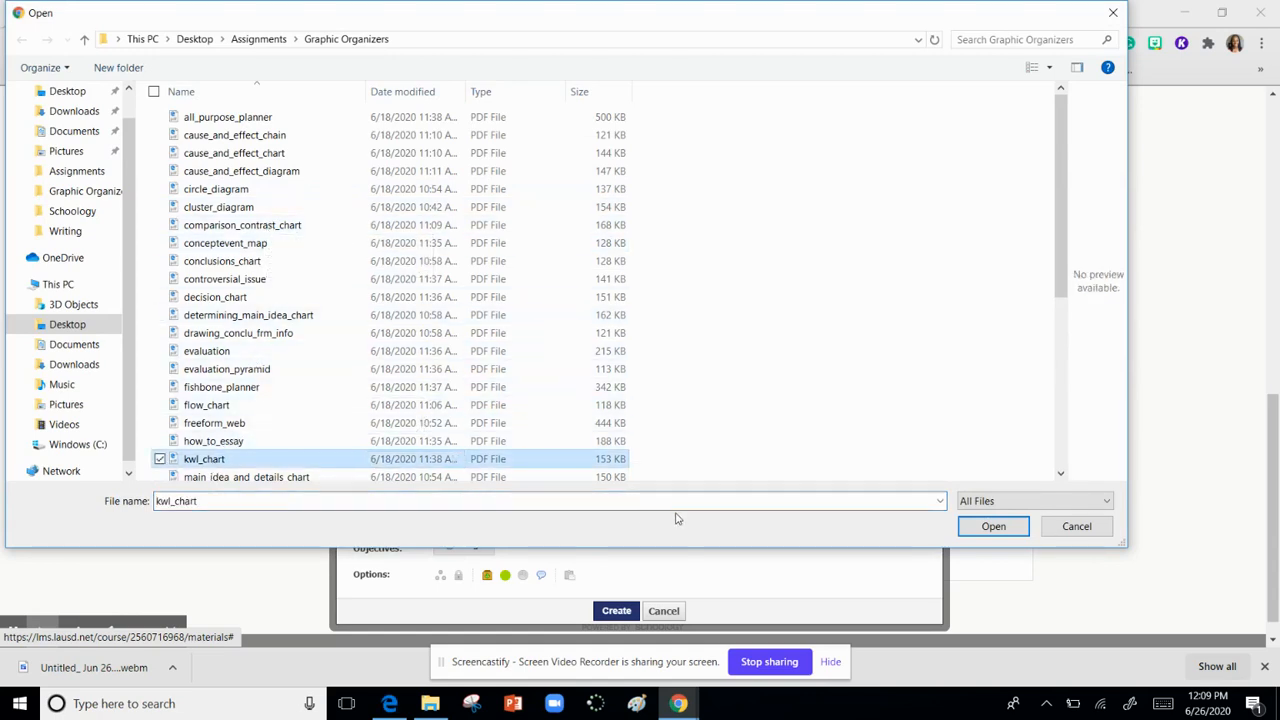
{"action": "left_click", "coordinate": [992, 526]}
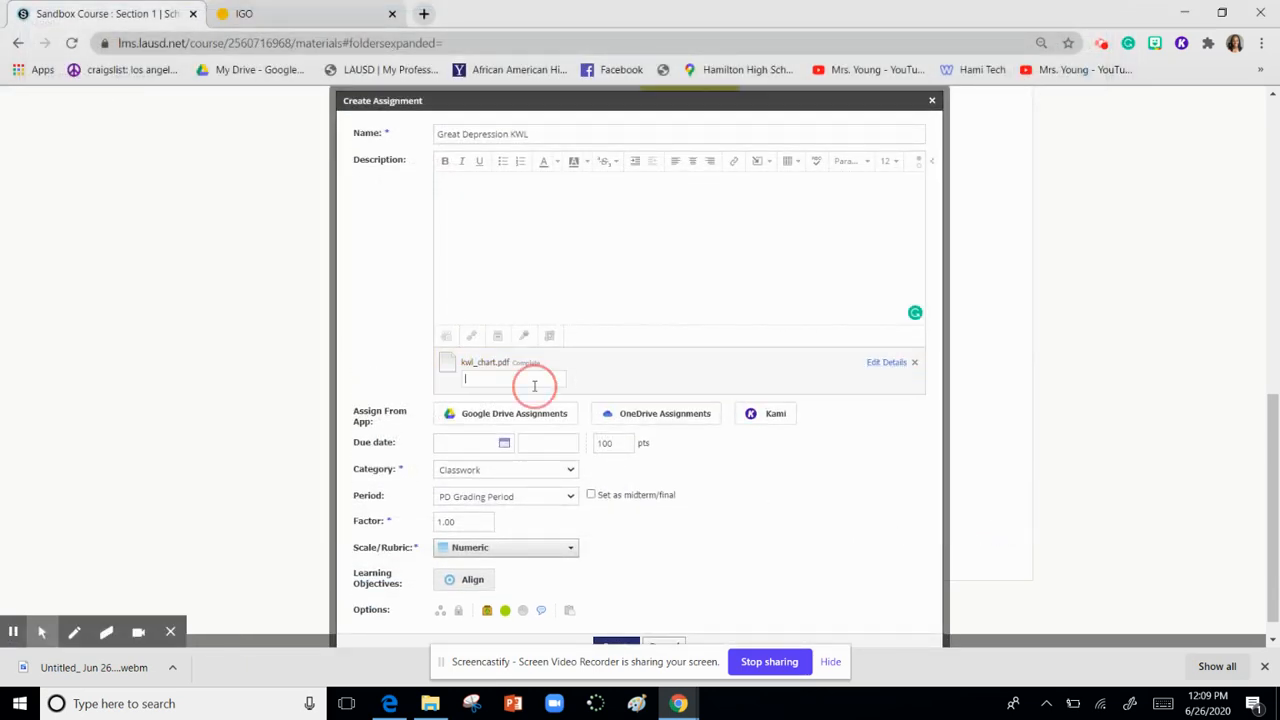
Step: Give the attached kwl_chart.pdf the display title 'KWL Chart' and move to the description
{"action": "type", "text": "K"}
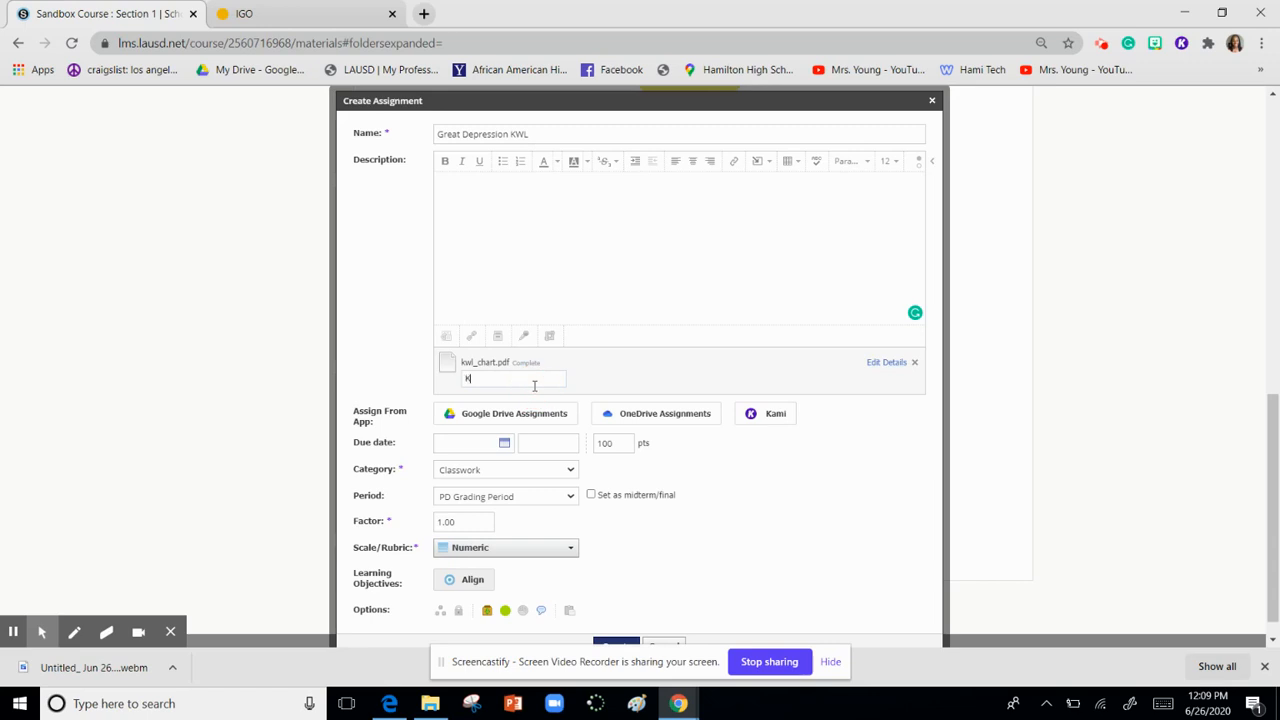
{"action": "type", "text": "WL Chart"}
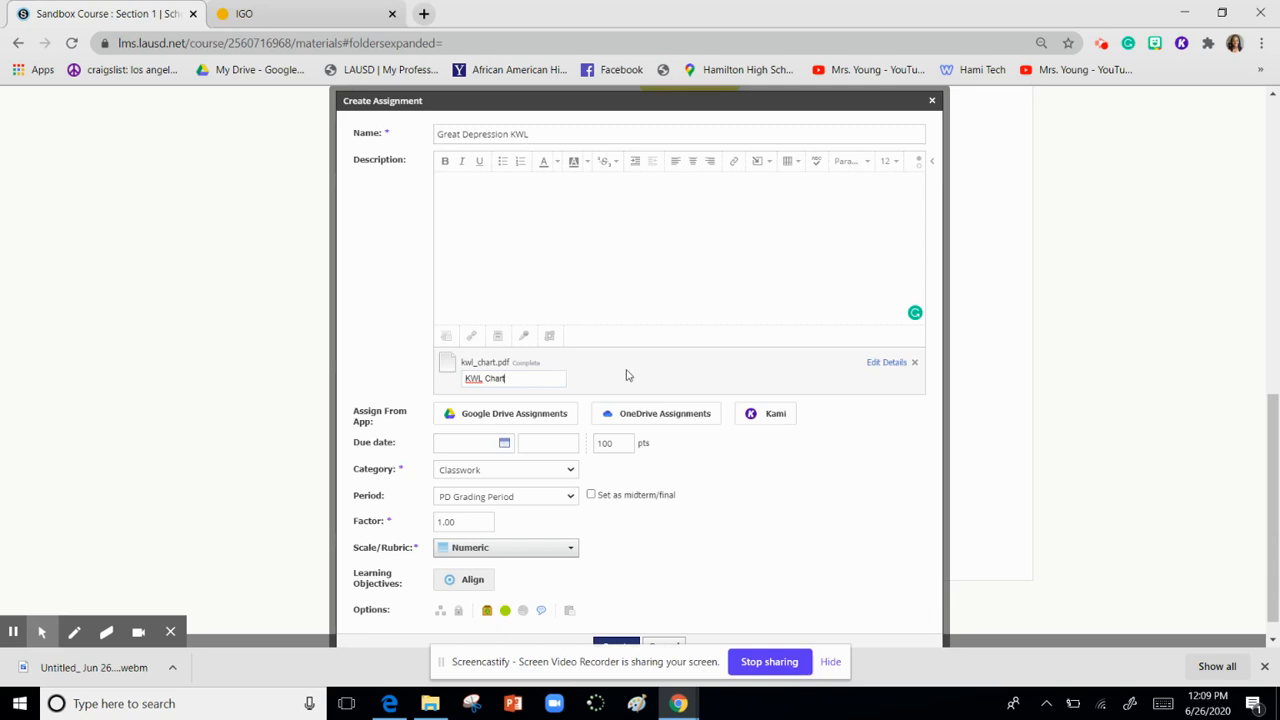
{"action": "mouse_move", "coordinate": [628, 356]}
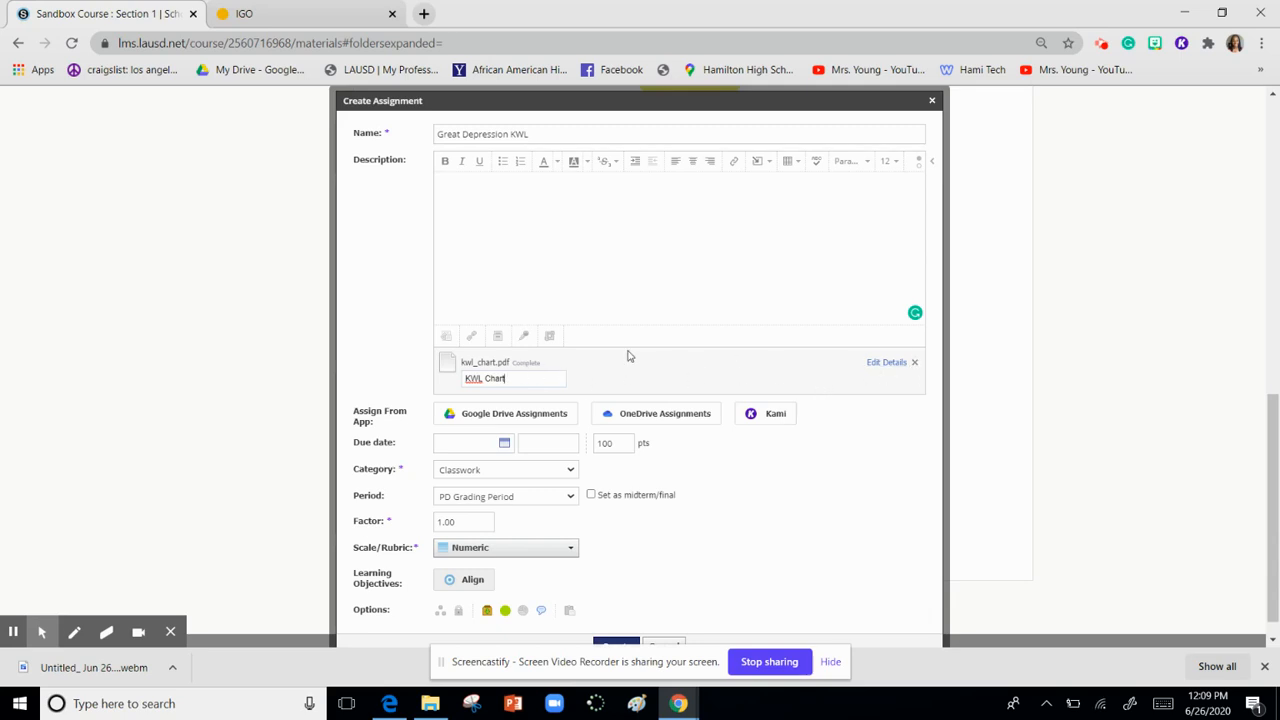
{"action": "left_click", "coordinate": [490, 192]}
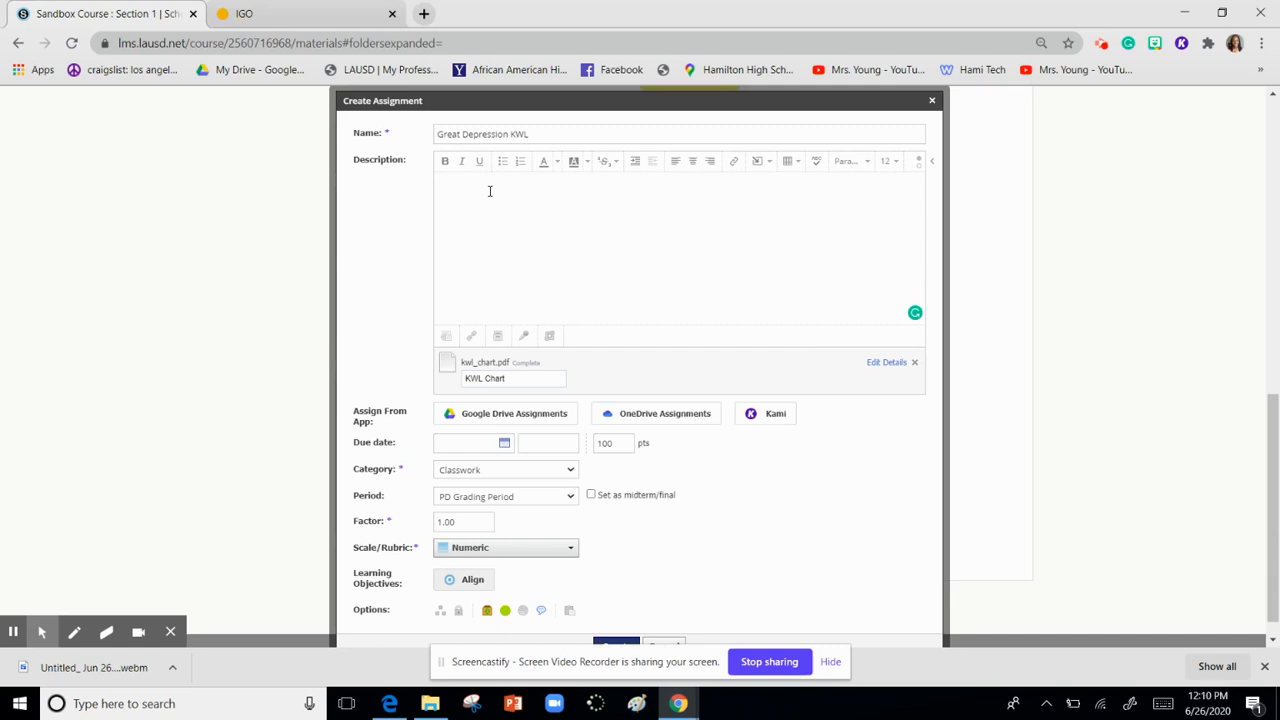
Step: Write the description: fill out the first two KWL Chart sections and upload to submissions
{"action": "type", "text": "Fill out t"}
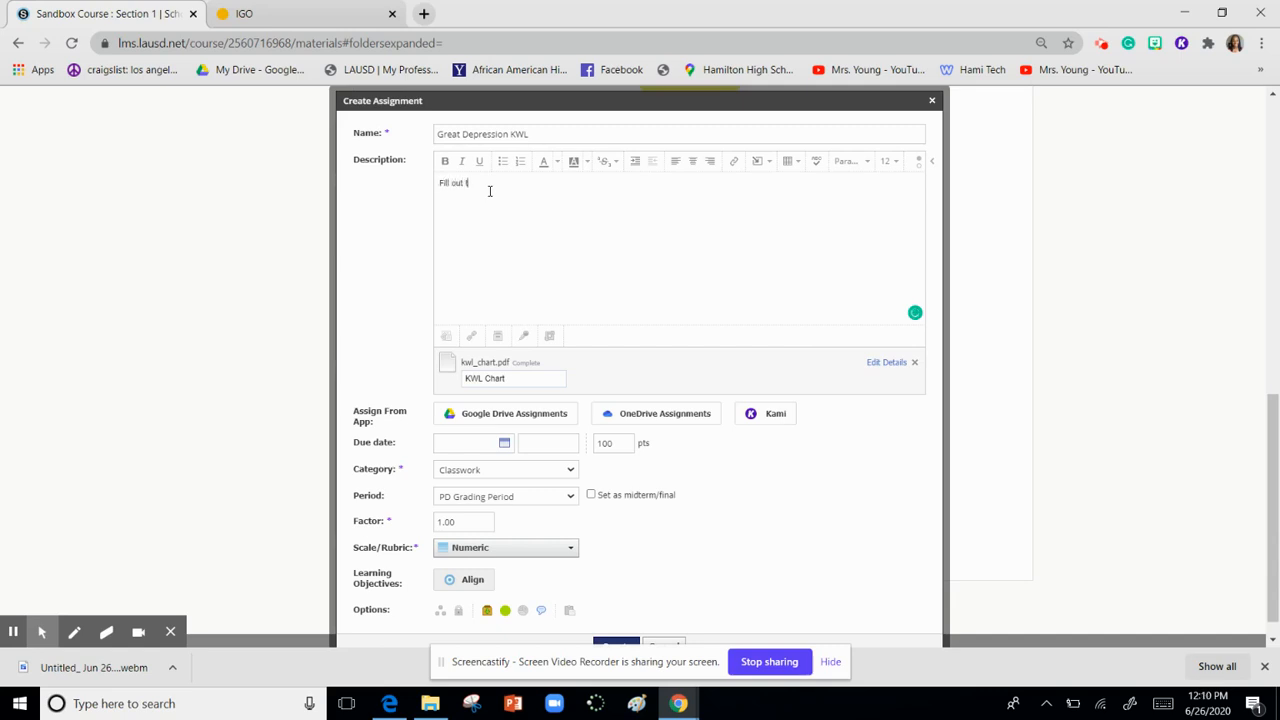
{"action": "type", "text": "the first"}
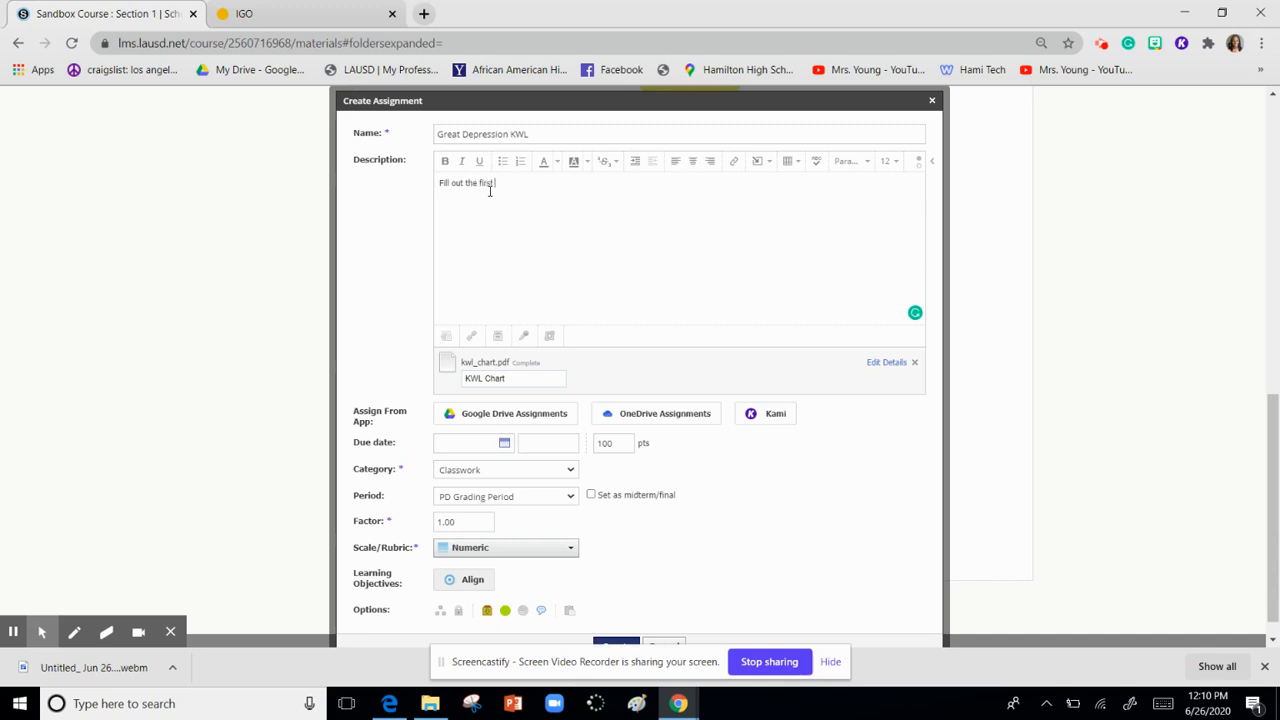
{"action": "type", "text": "t"}
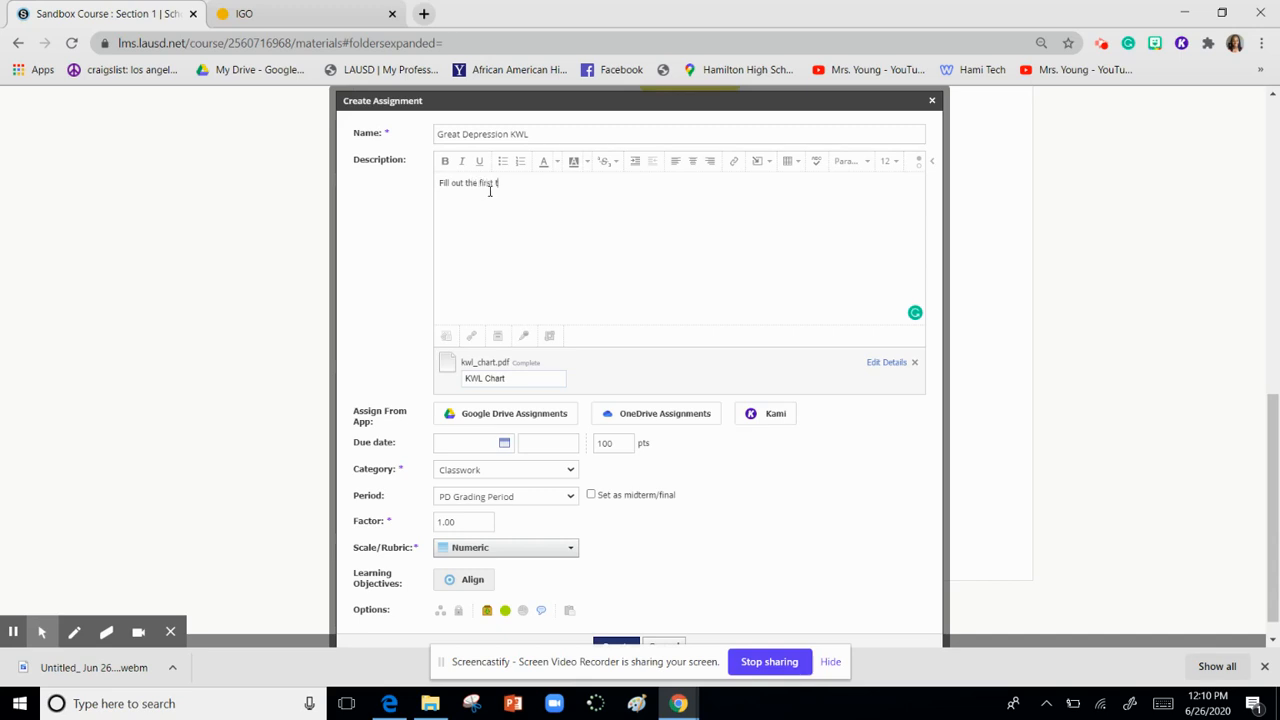
{"action": "type", "text": "tions of the"}
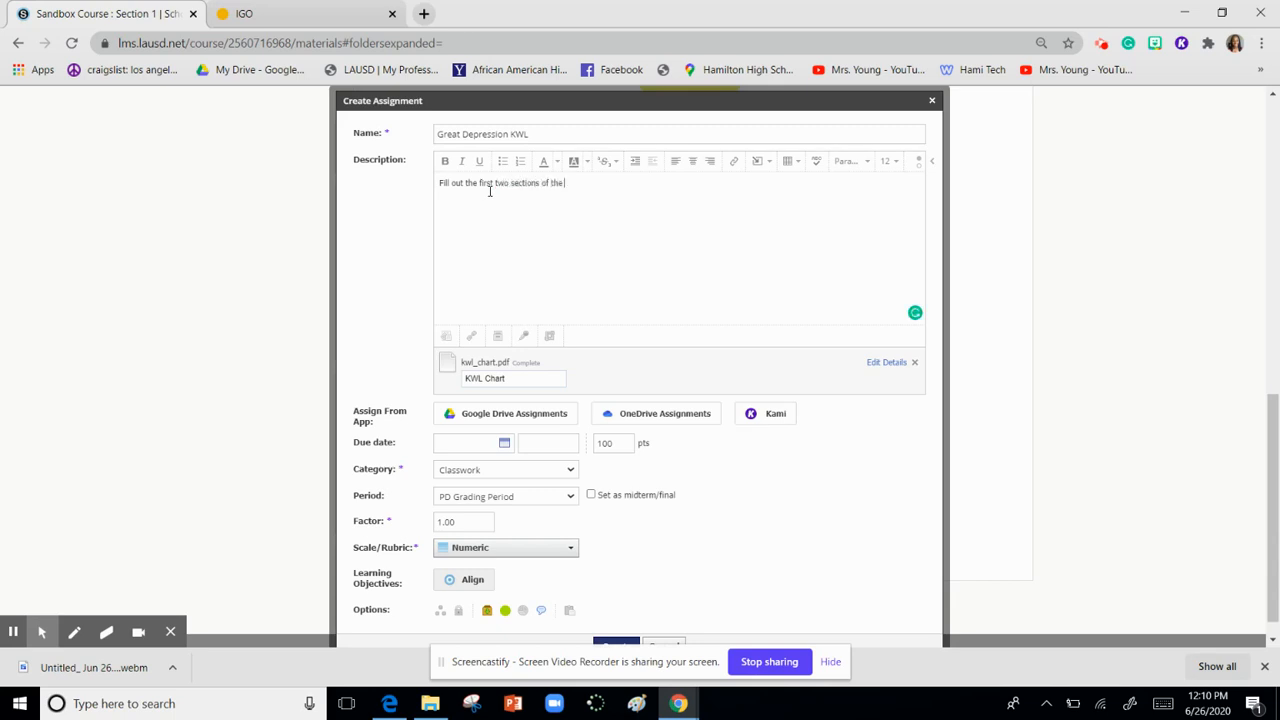
{"action": "type", "text": "KWL Chart."}
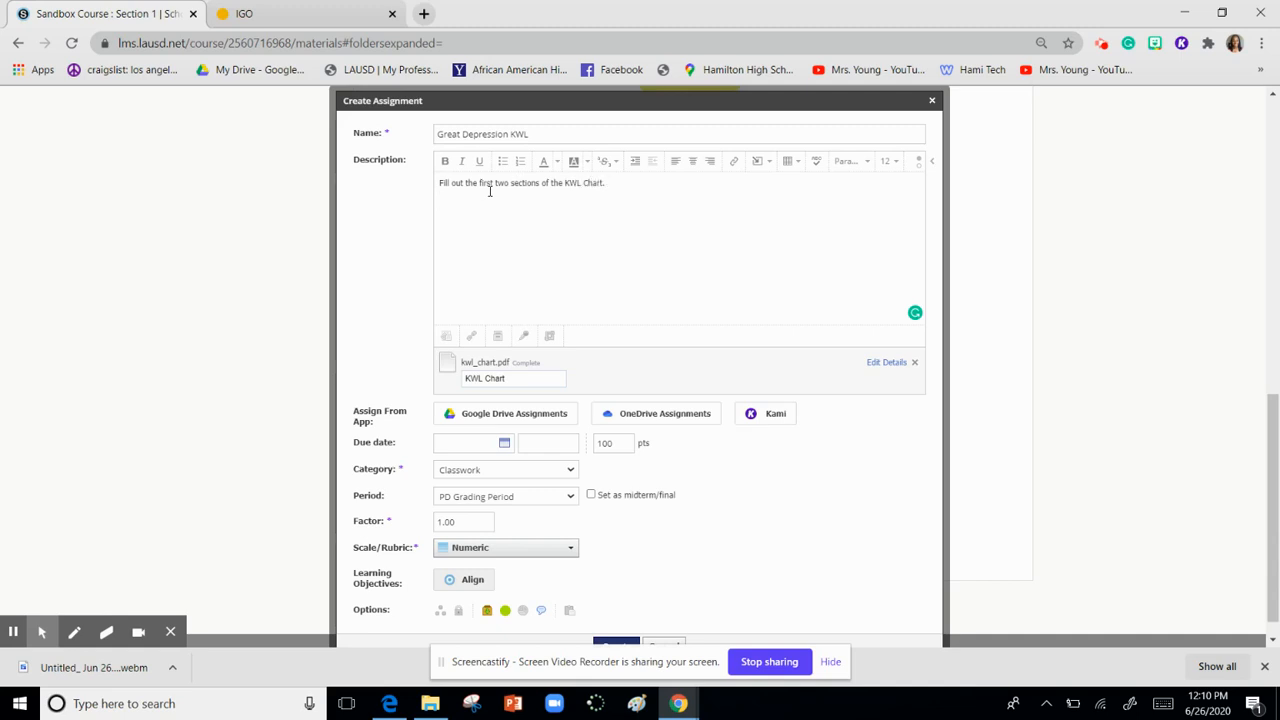
{"action": "type", "text": "Upload"}
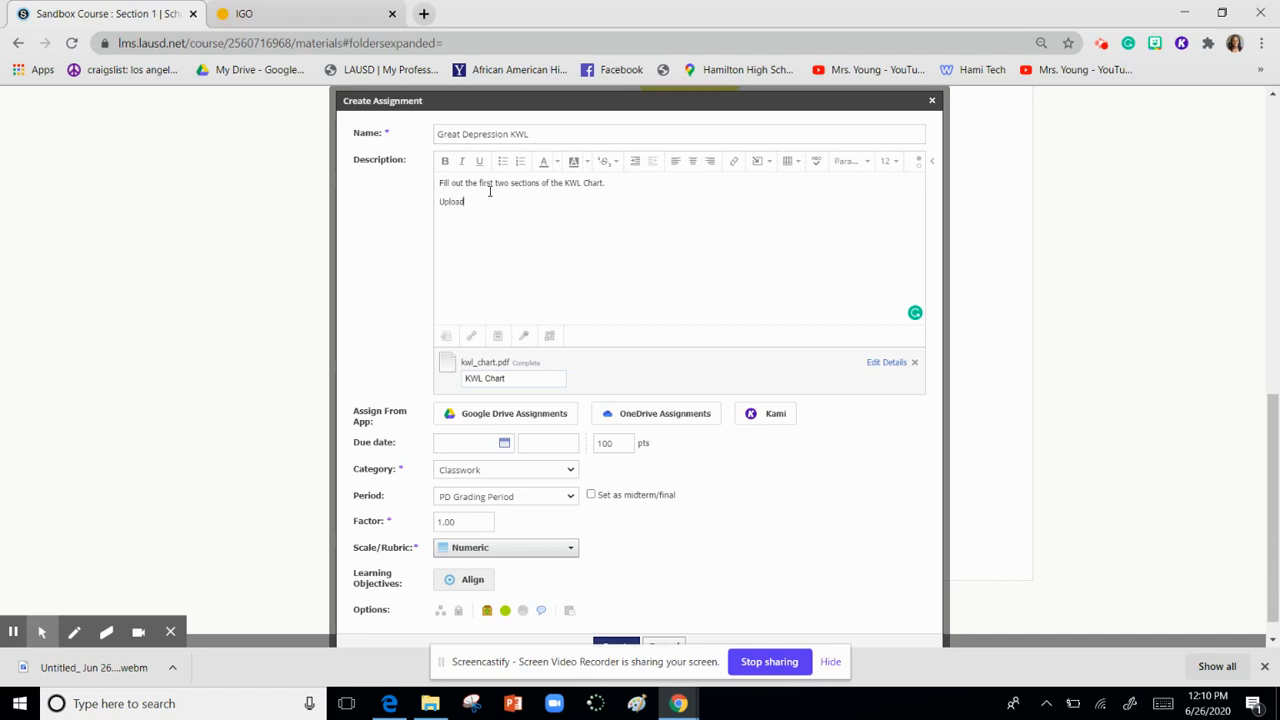
{"action": "type", "text": "to submissions to the right."}
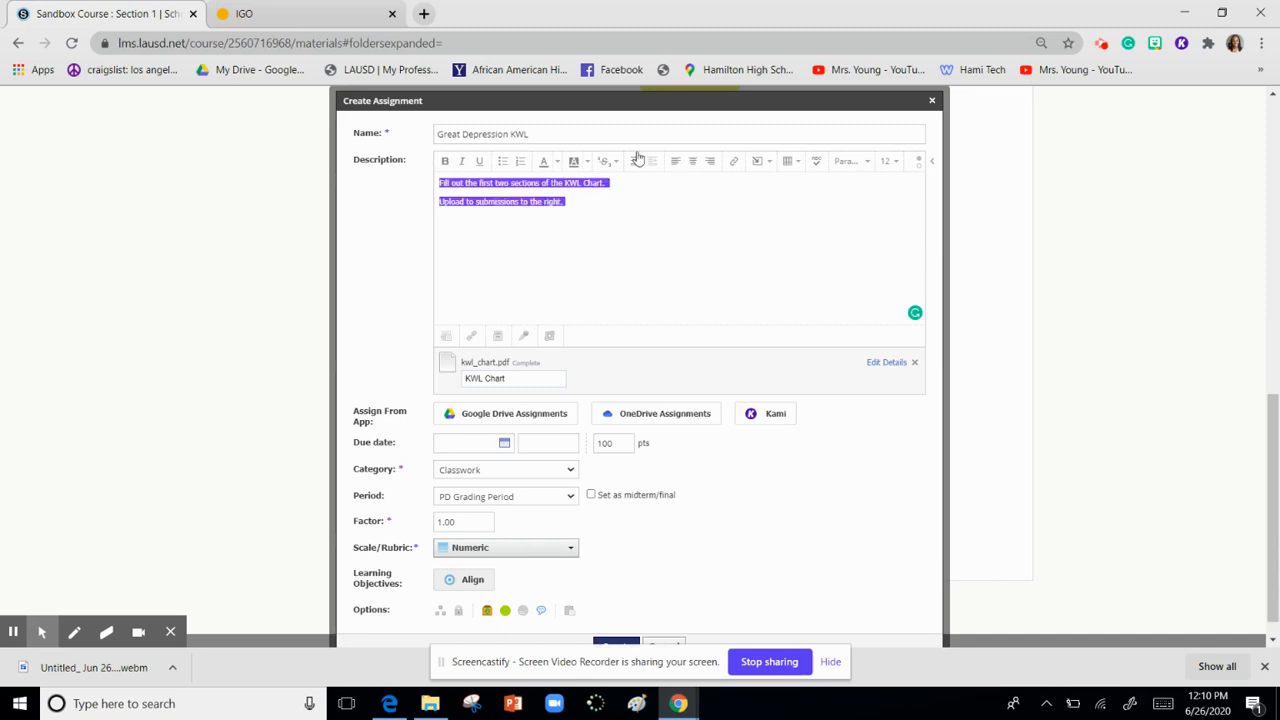
Step: Set the description text to font size 24
{"action": "left_click", "coordinate": [888, 160]}
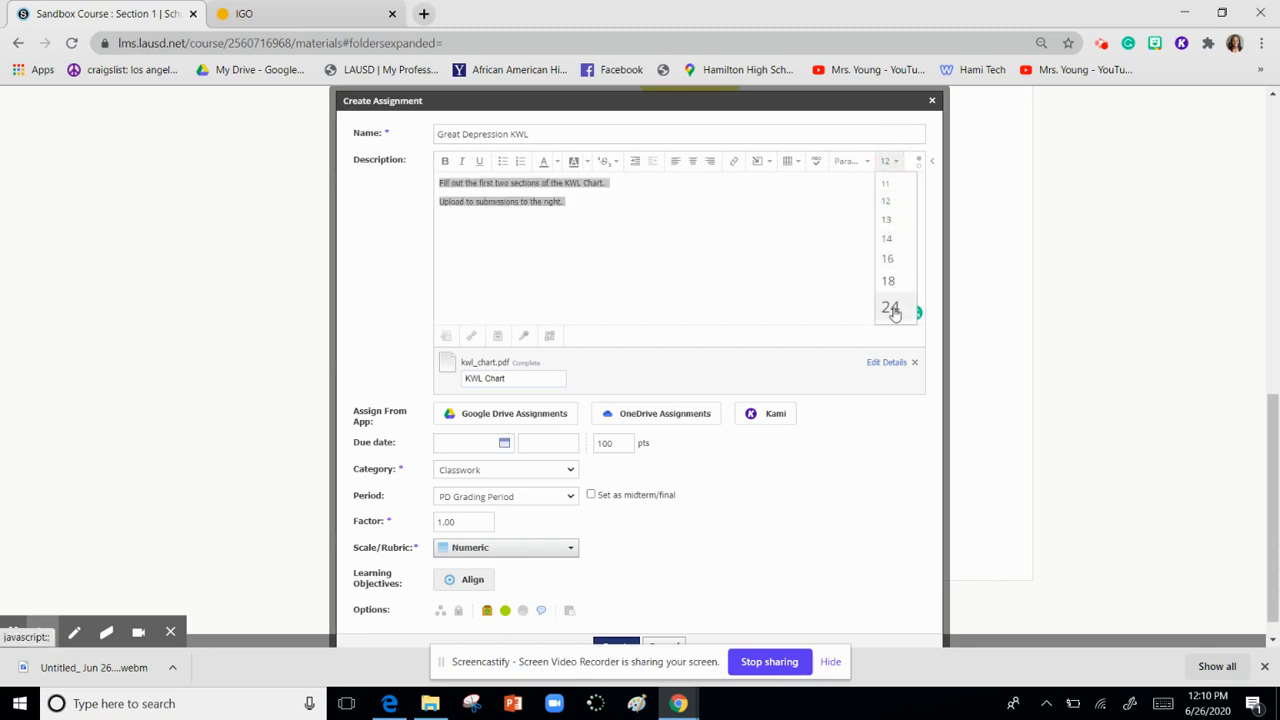
{"action": "left_click", "coordinate": [888, 308]}
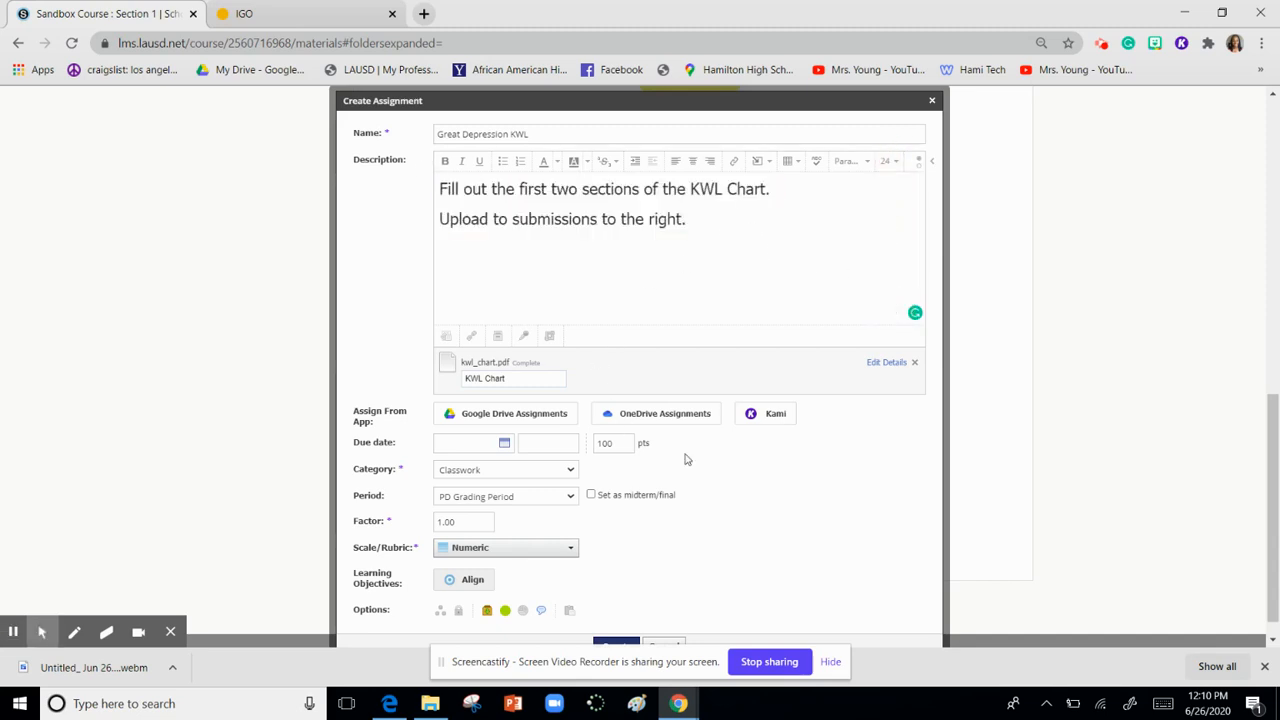
{"action": "scroll", "scroll_direction": "down", "scroll_amount": 3}
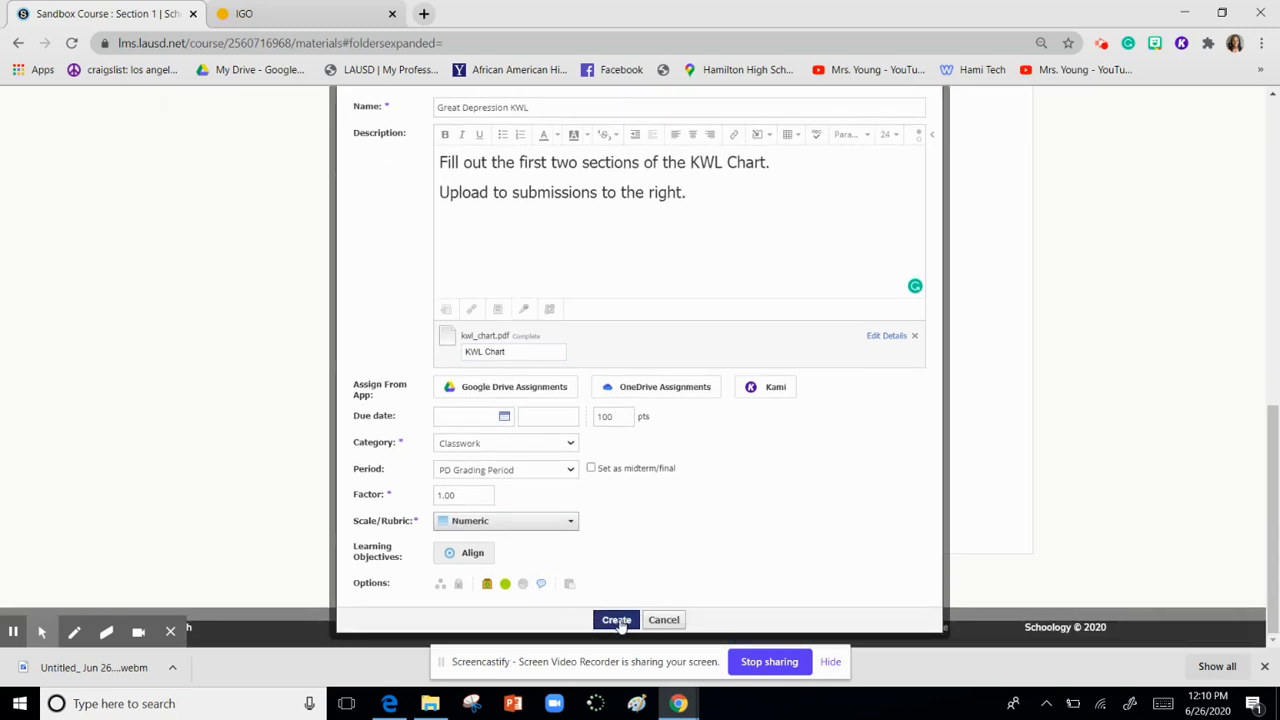
Step: Create the assignment and locate Great Depression KWL Chart in the course materials list
{"action": "left_click", "coordinate": [616, 620]}
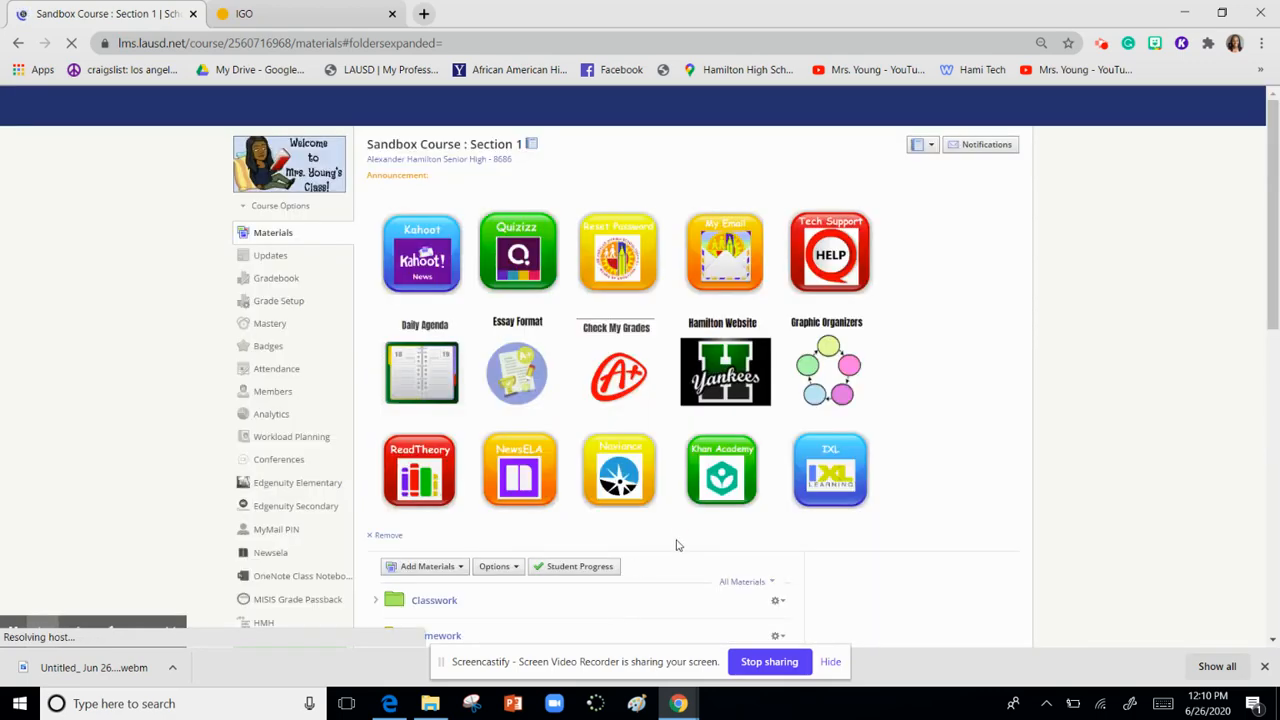
{"action": "scroll", "scroll_direction": "down", "scroll_amount": 3}
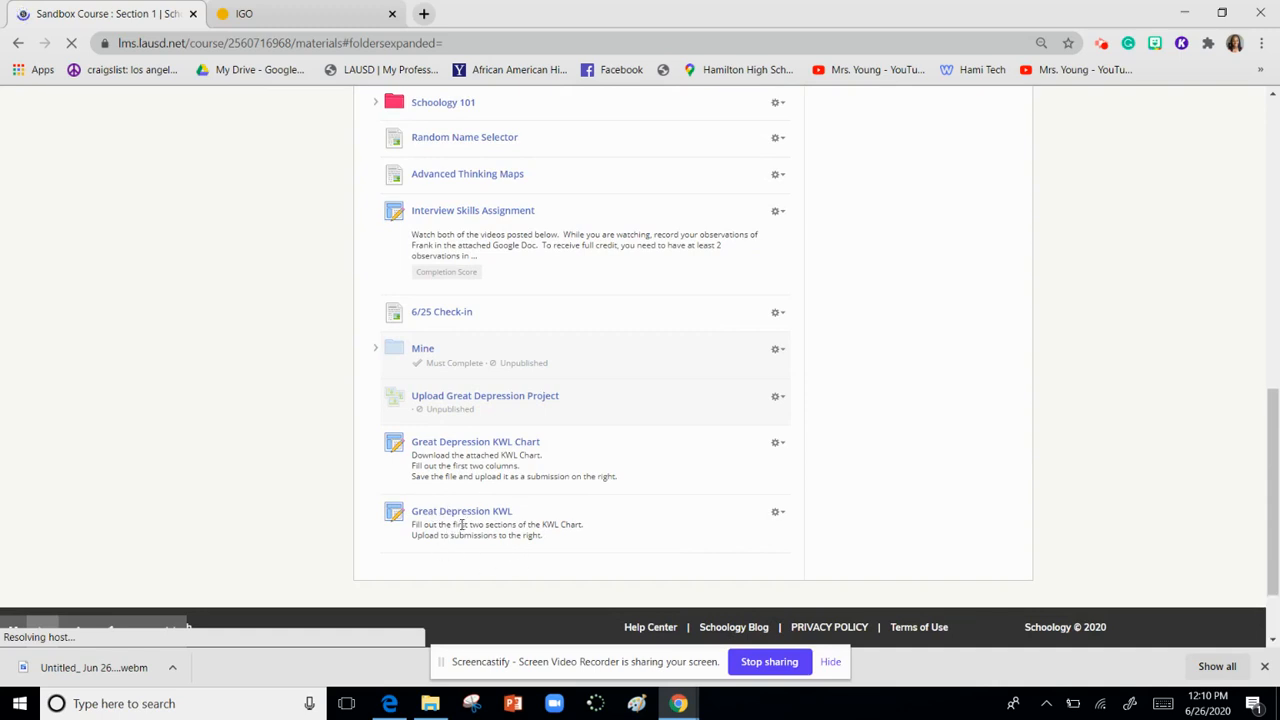
{"action": "left_click", "coordinate": [476, 442]}
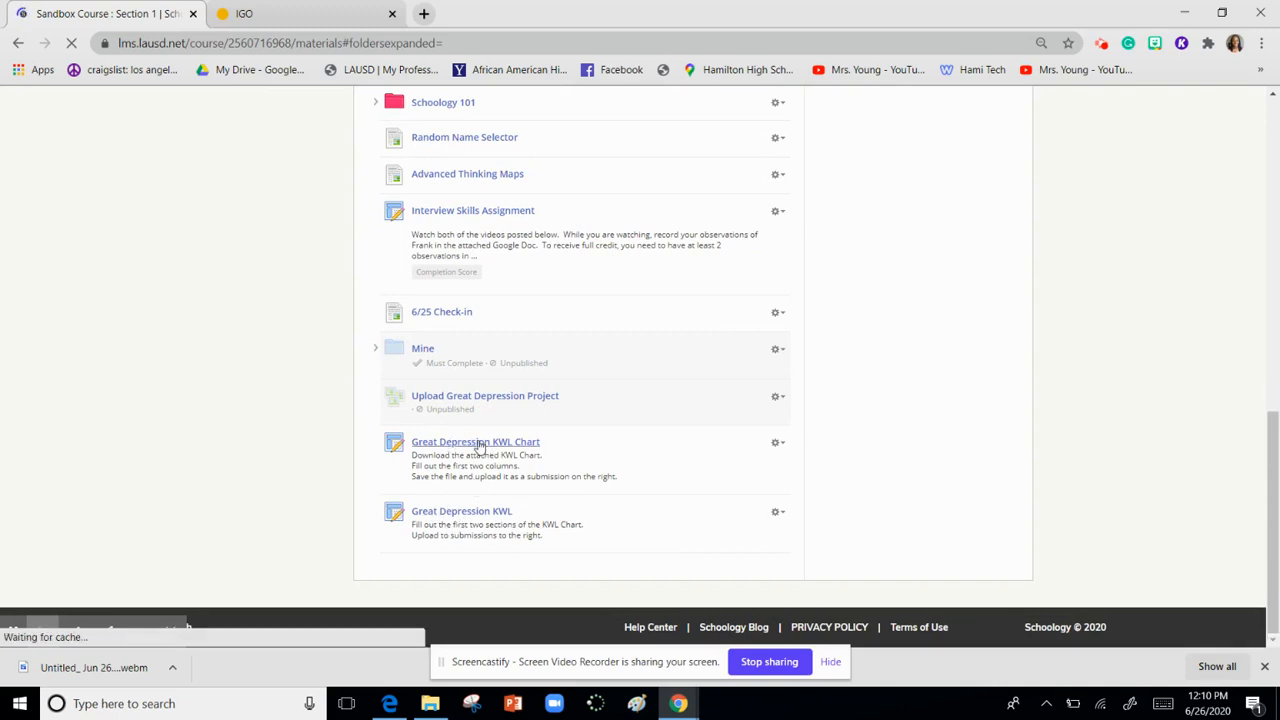
Step: Open the Great Depression KWL Chart assignment and select the student's submission
{"action": "left_click", "coordinate": [476, 442]}
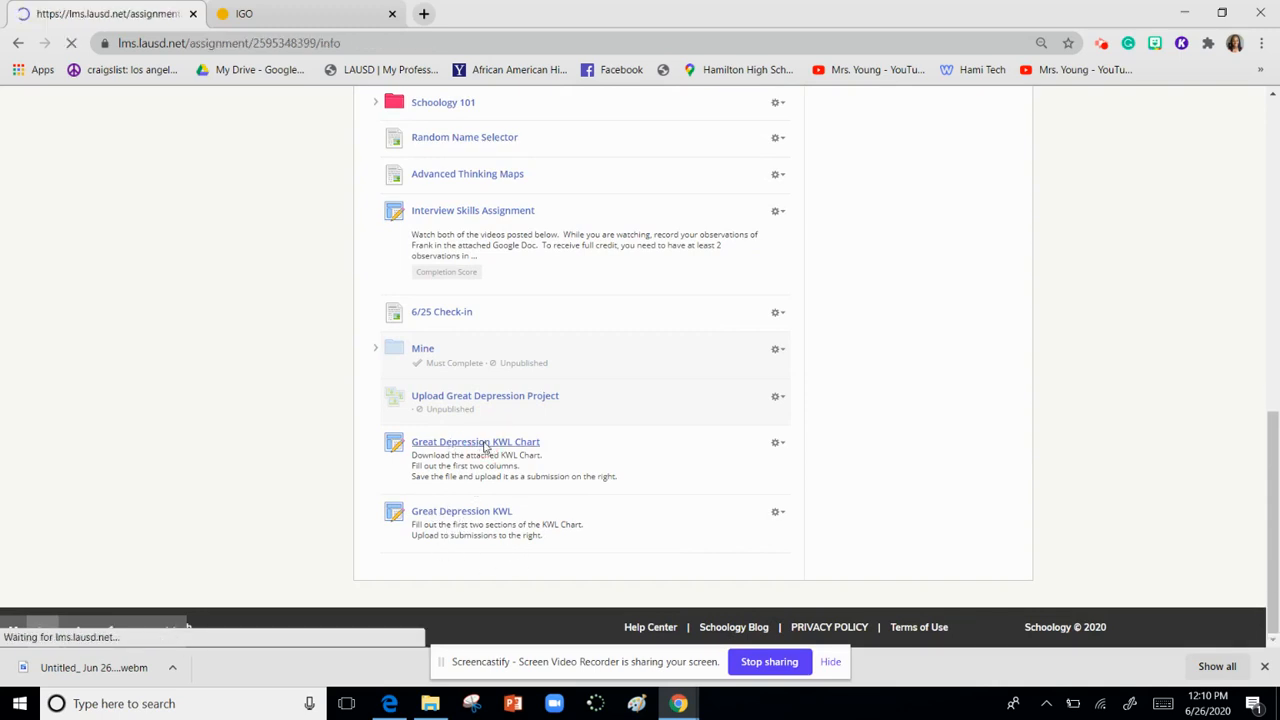
{"action": "left_click", "coordinate": [476, 442]}
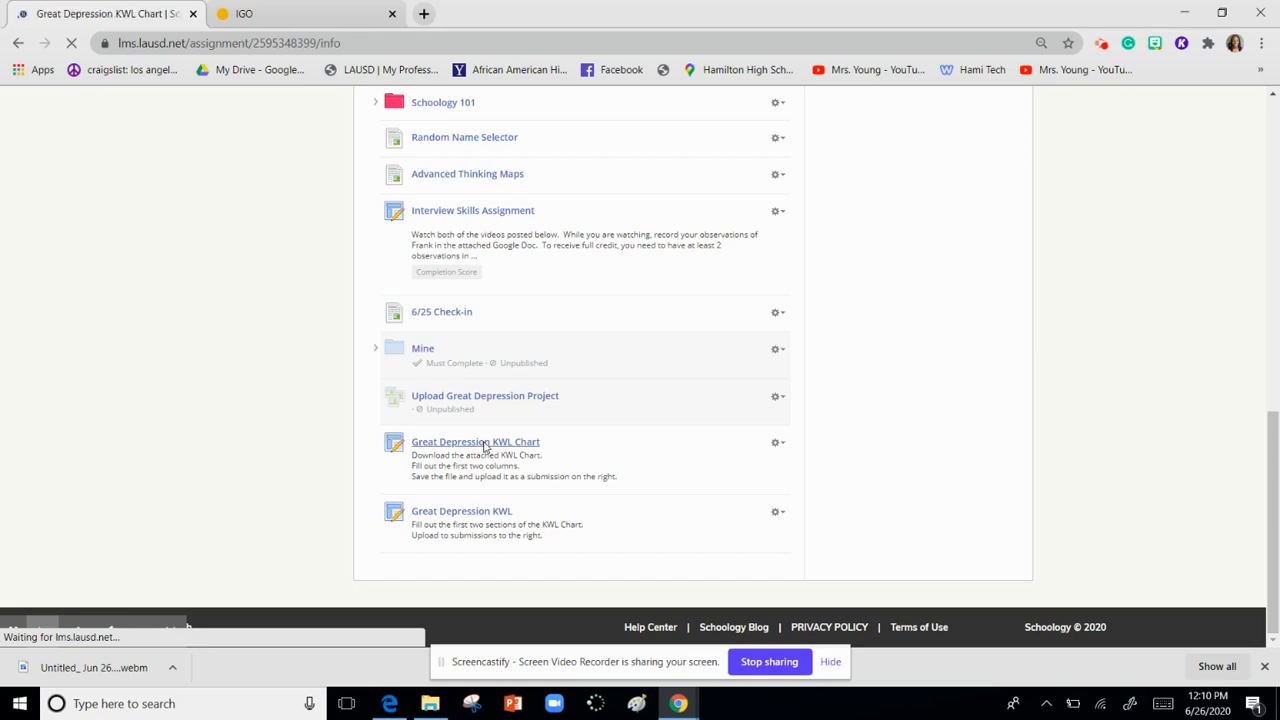
{"action": "left_click", "coordinate": [476, 442]}
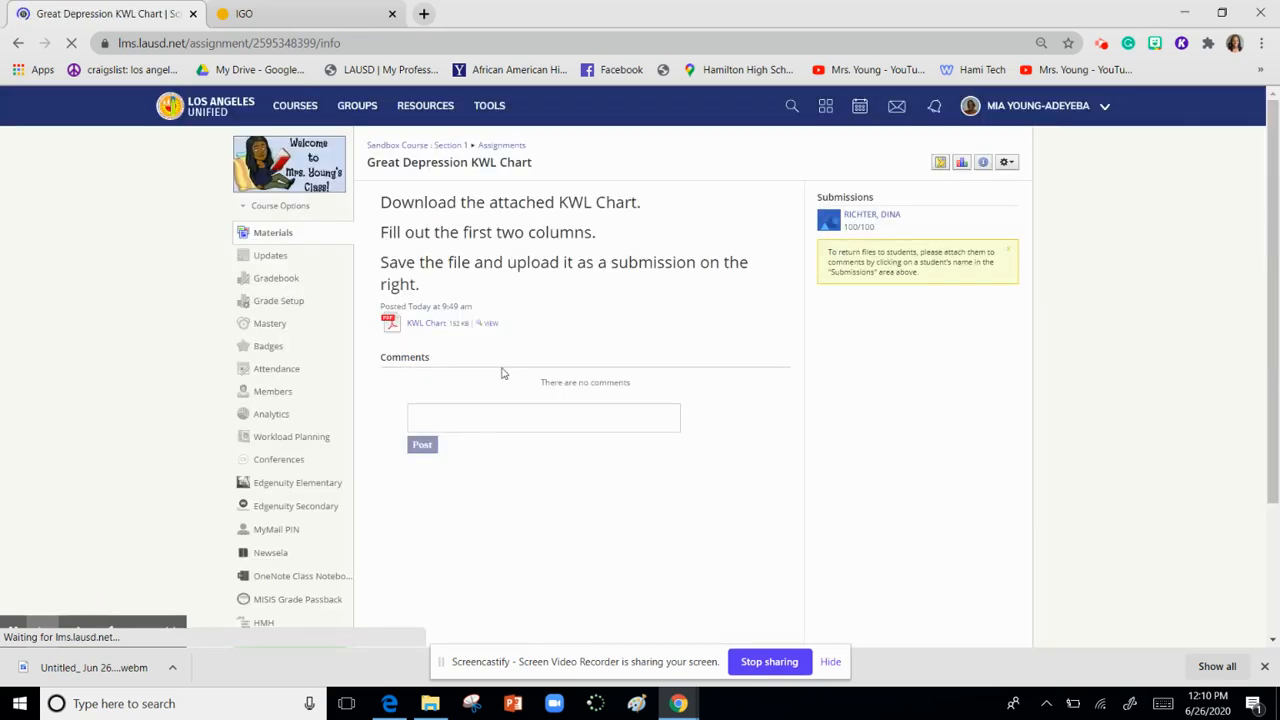
{"action": "mouse_move", "coordinate": [900, 216]}
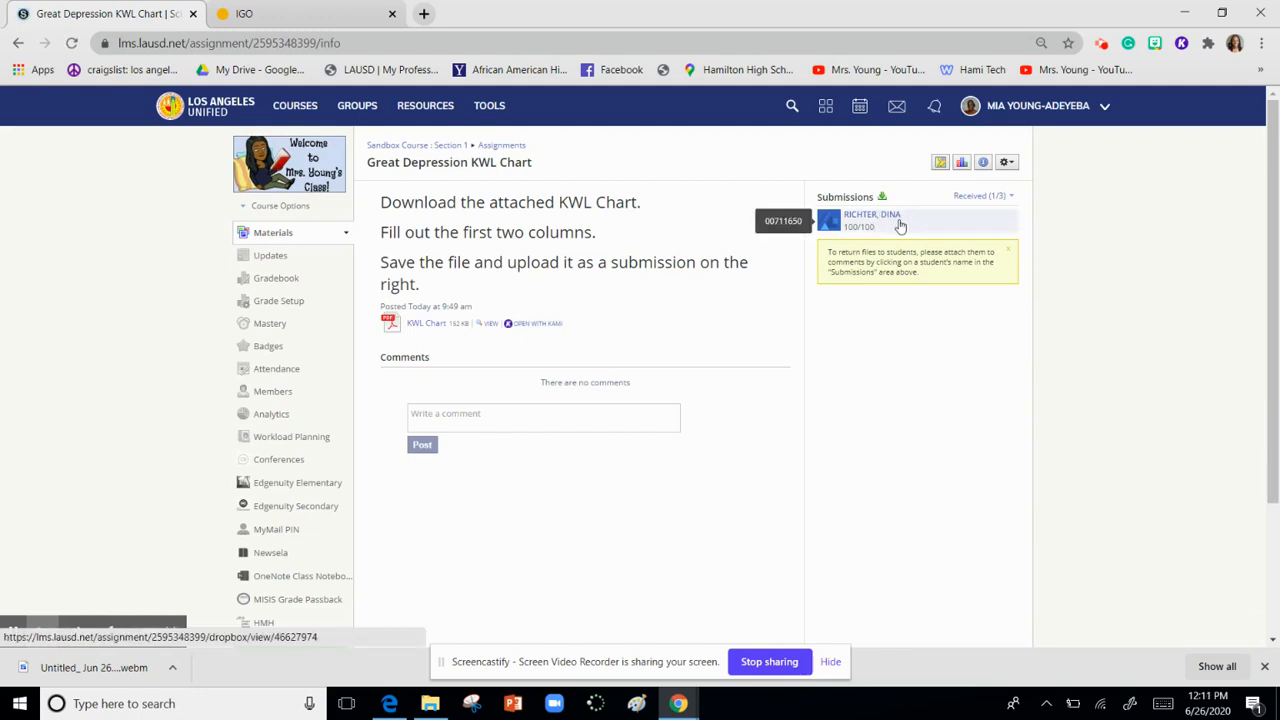
{"action": "mouse_move", "coordinate": [904, 224]}
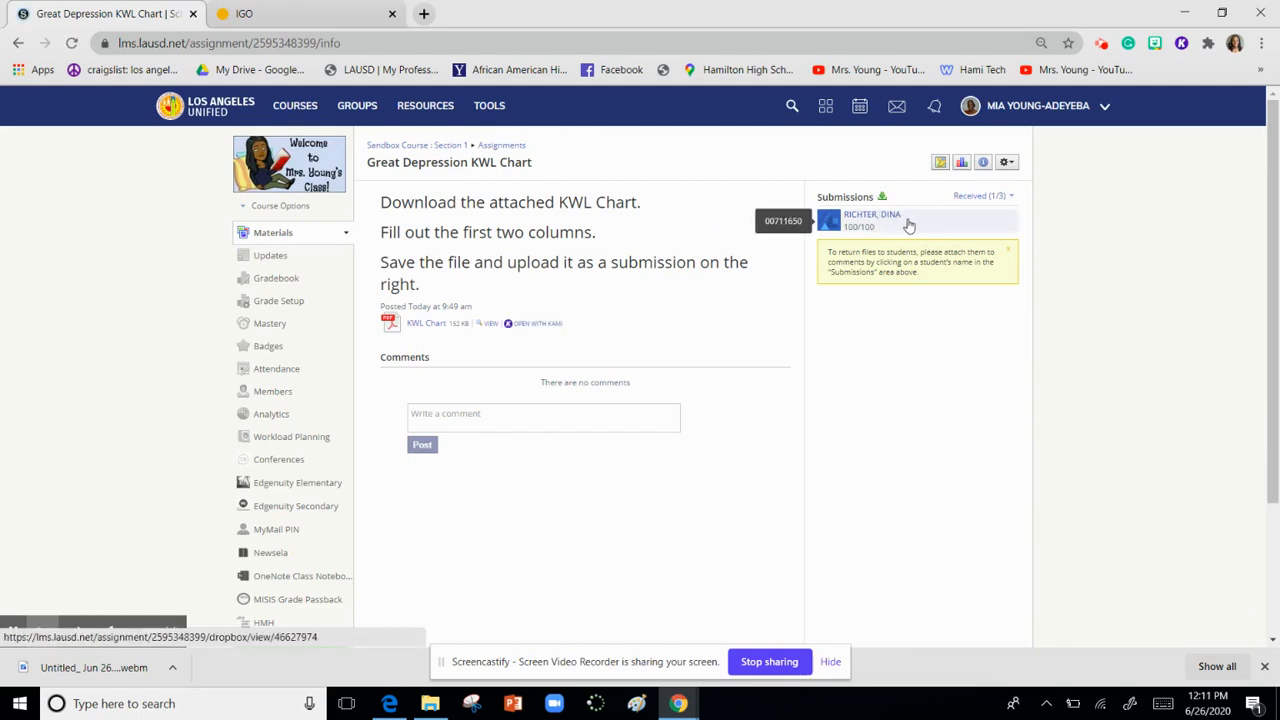
{"action": "left_click", "coordinate": [872, 220]}
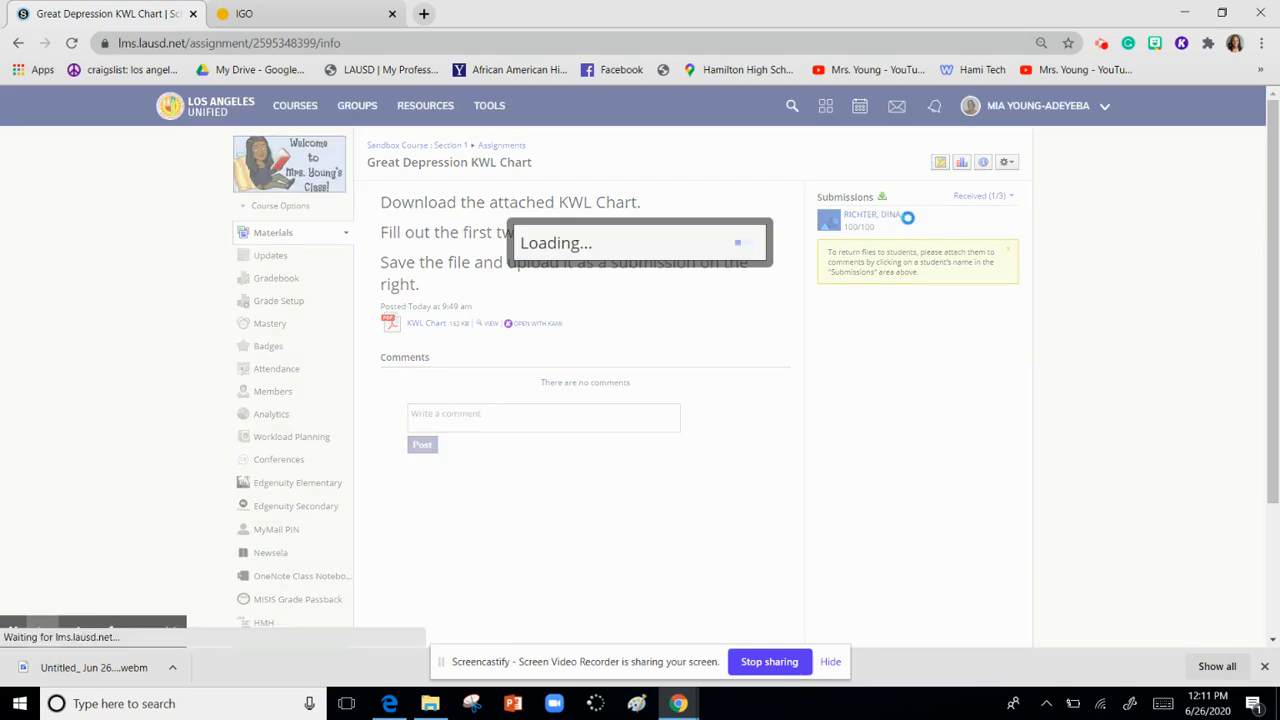
{"action": "left_click", "coordinate": [870, 218]}
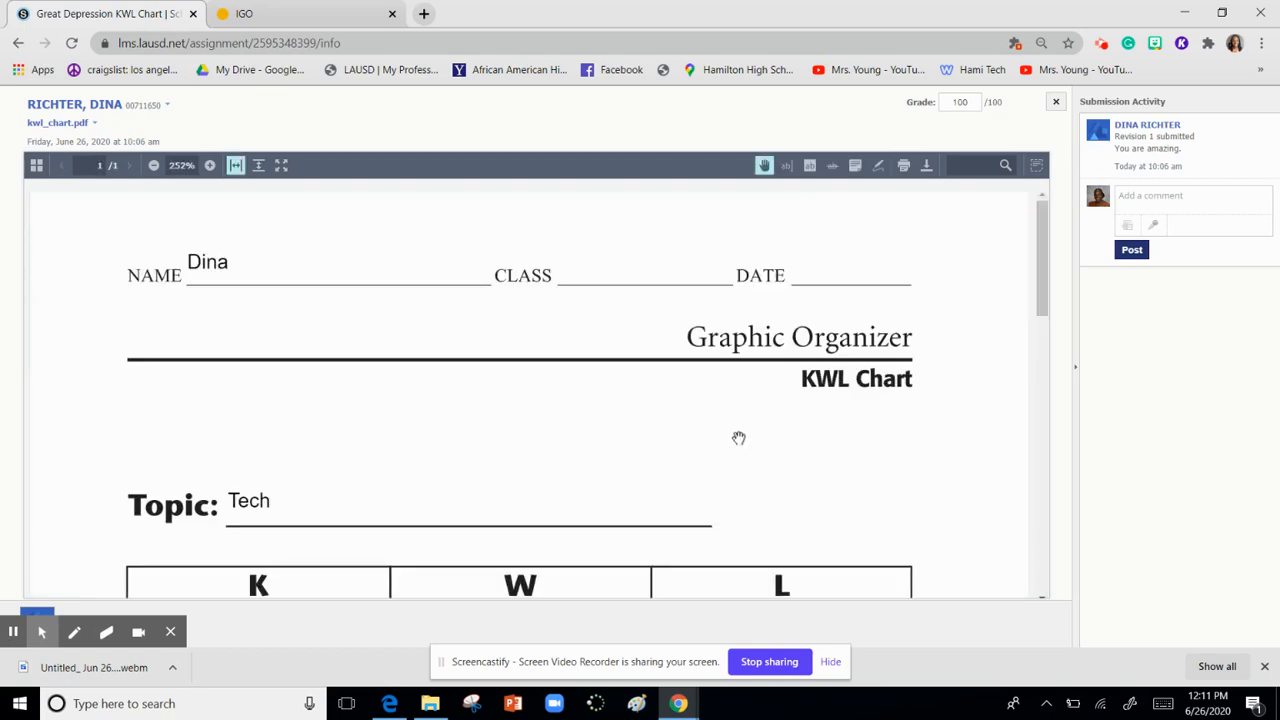
{"action": "scroll", "scroll_direction": "down", "scroll_amount": 3}
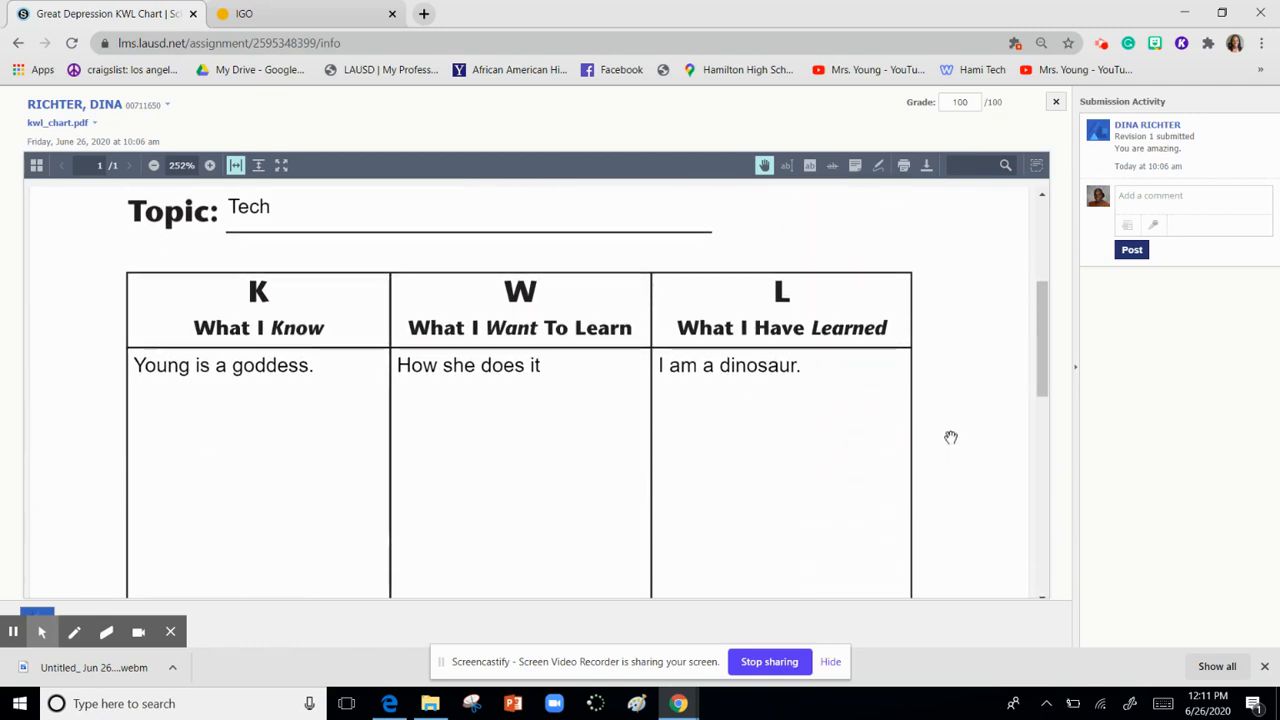
{"action": "left_click", "coordinate": [992, 100]}
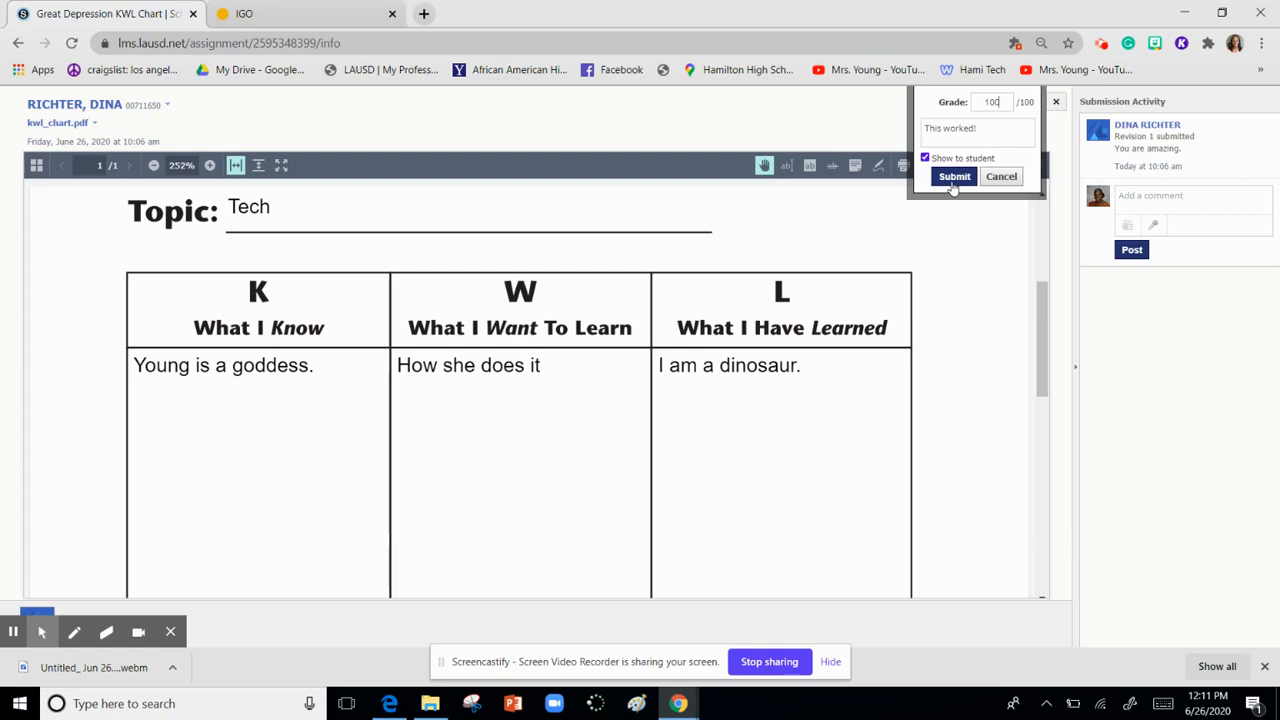
{"action": "mouse_move", "coordinate": [770, 620]}
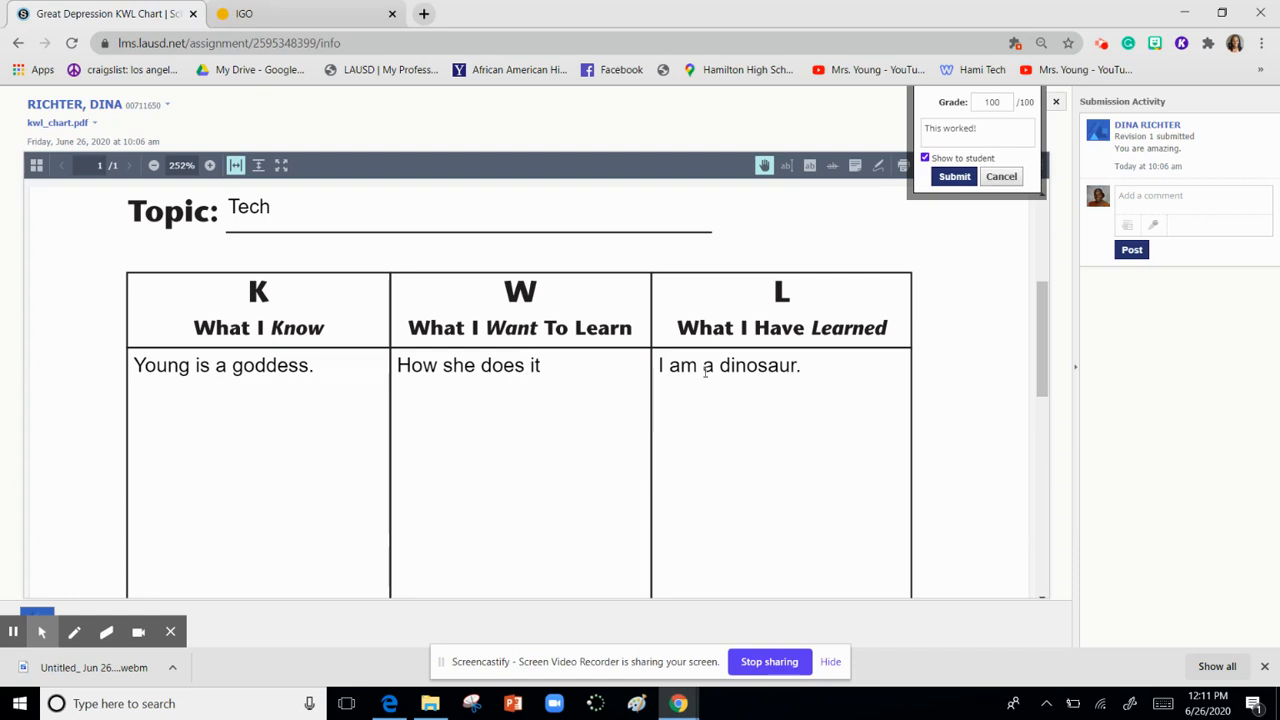
{"action": "mouse_move", "coordinate": [768, 640]}
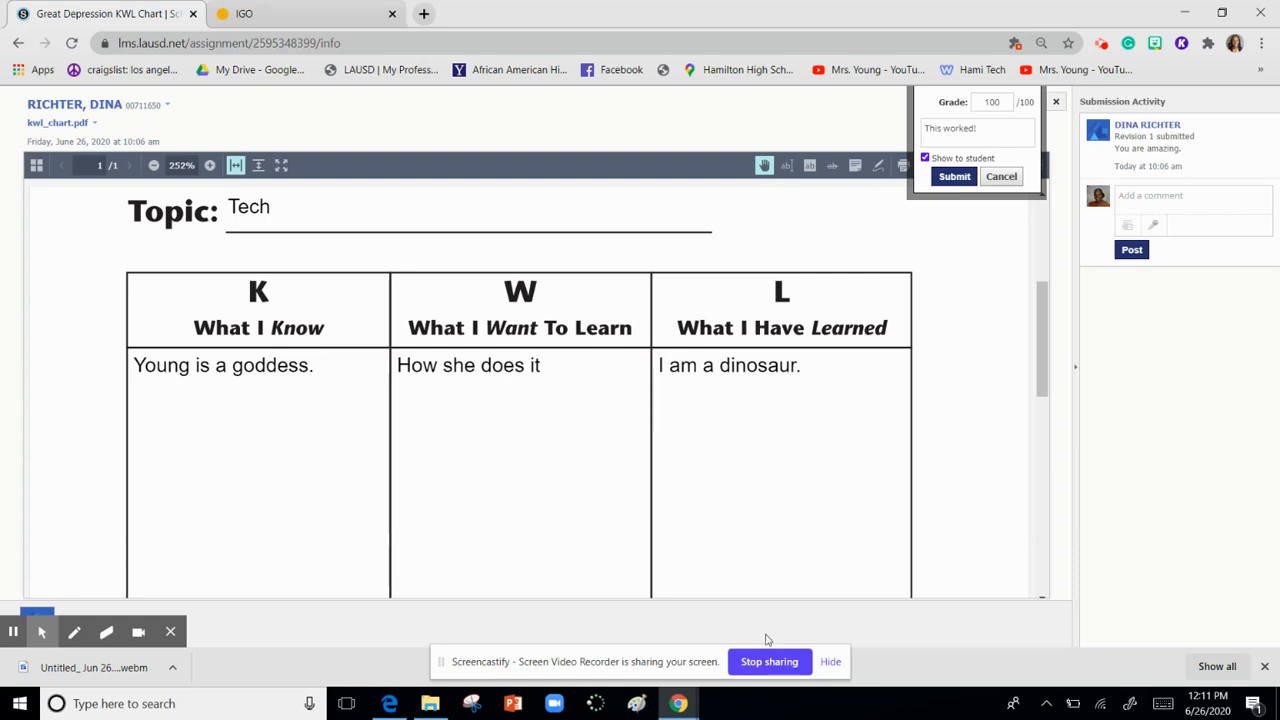